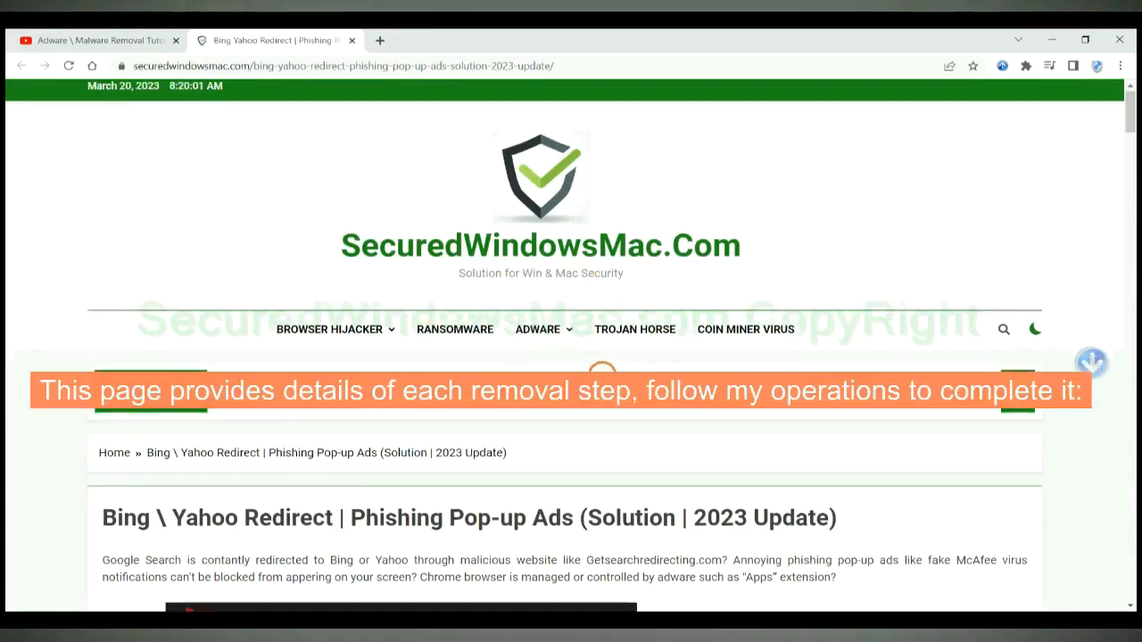
Scroll the guide down to the 'Instant Automatic Removal' section with the SpyHunter download buttons
scroll("down", 3)
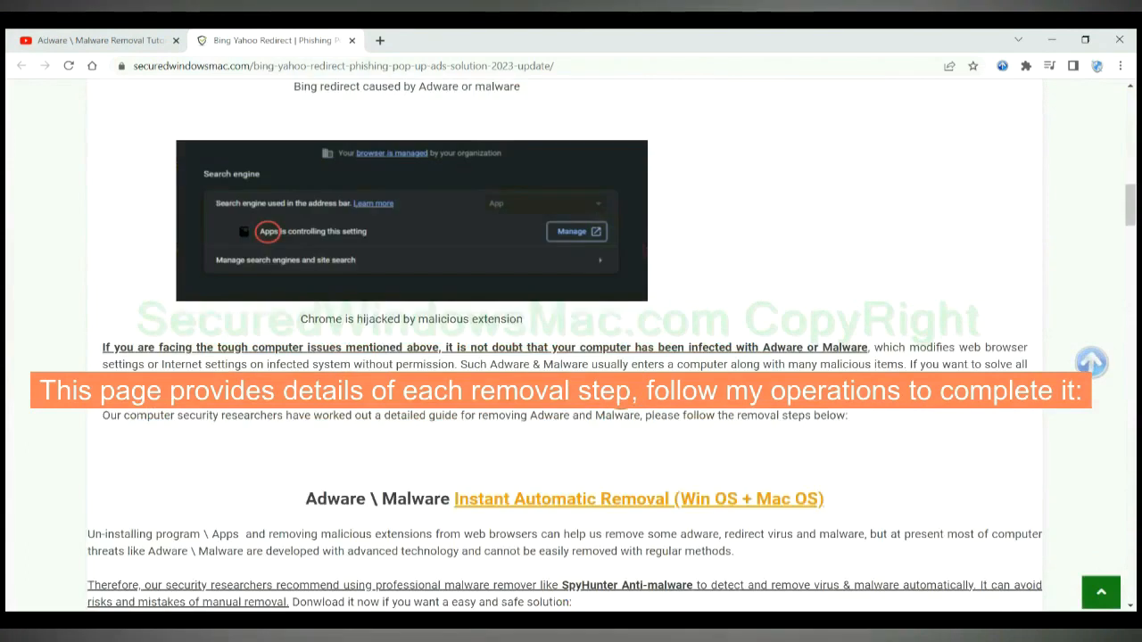
scroll("down", 3)
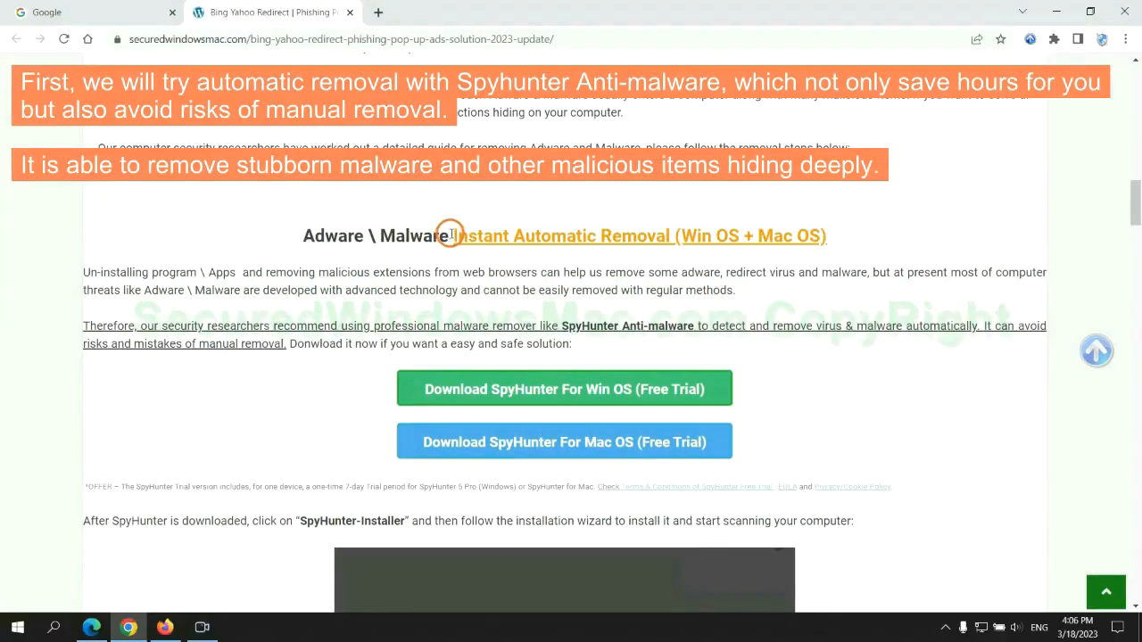
double_click(557, 235)
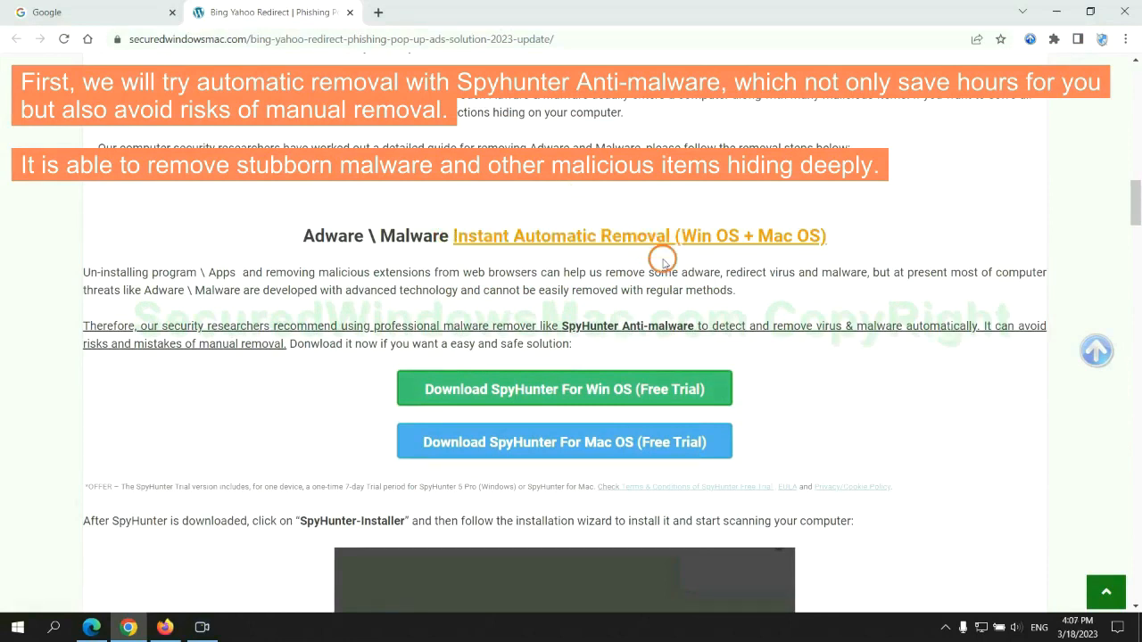
mouse_move(485, 268)
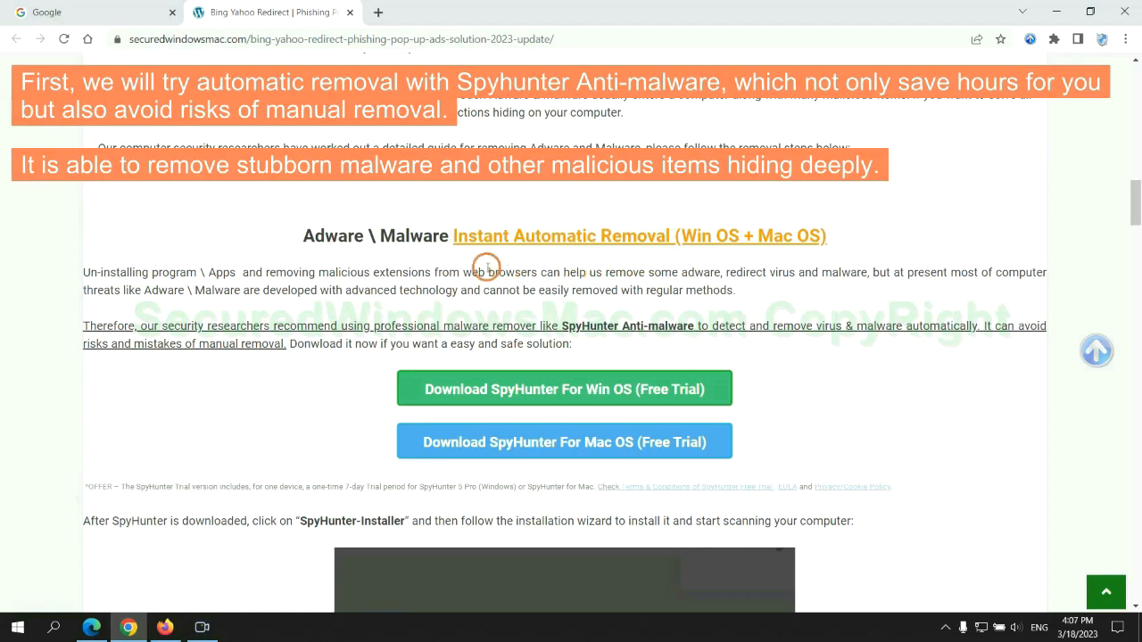
mouse_move(175, 282)
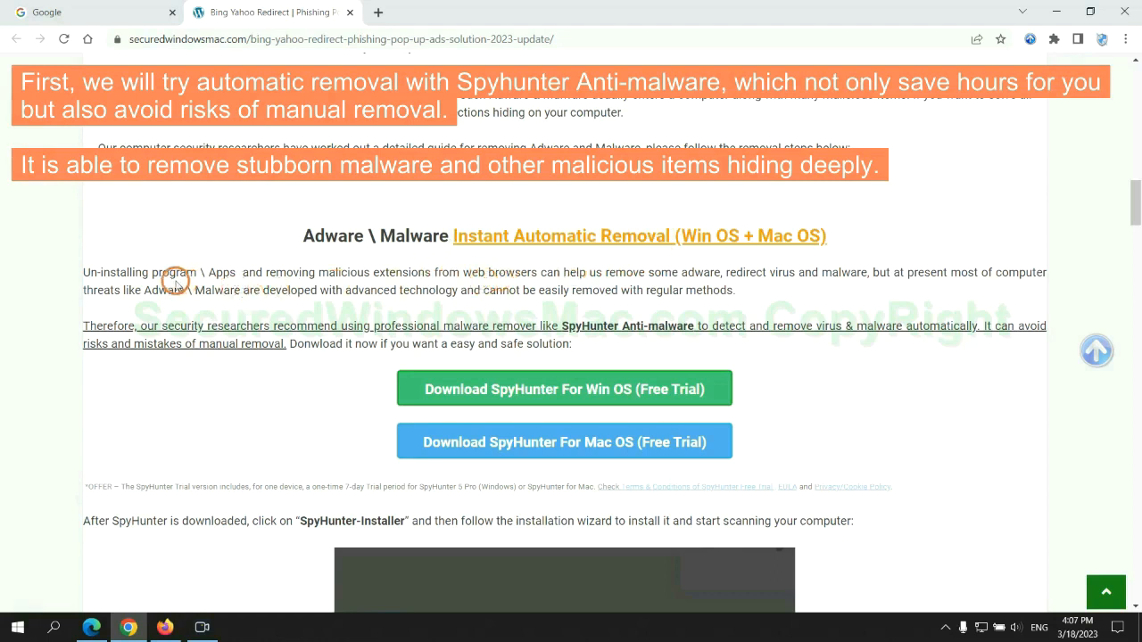
mouse_move(460, 289)
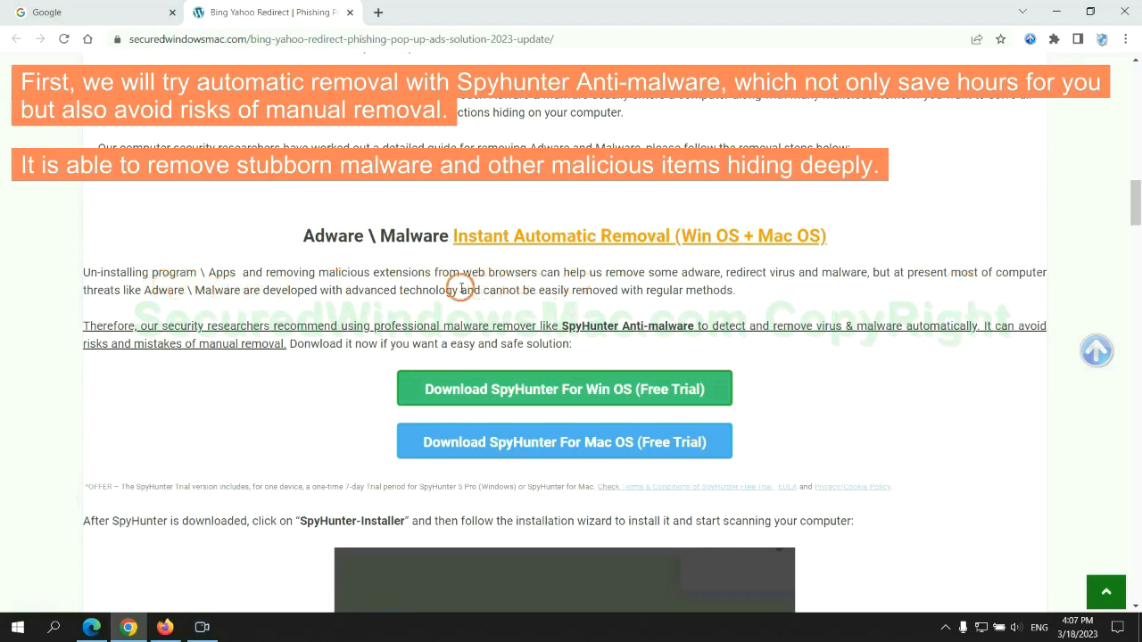
scroll("down", 3)
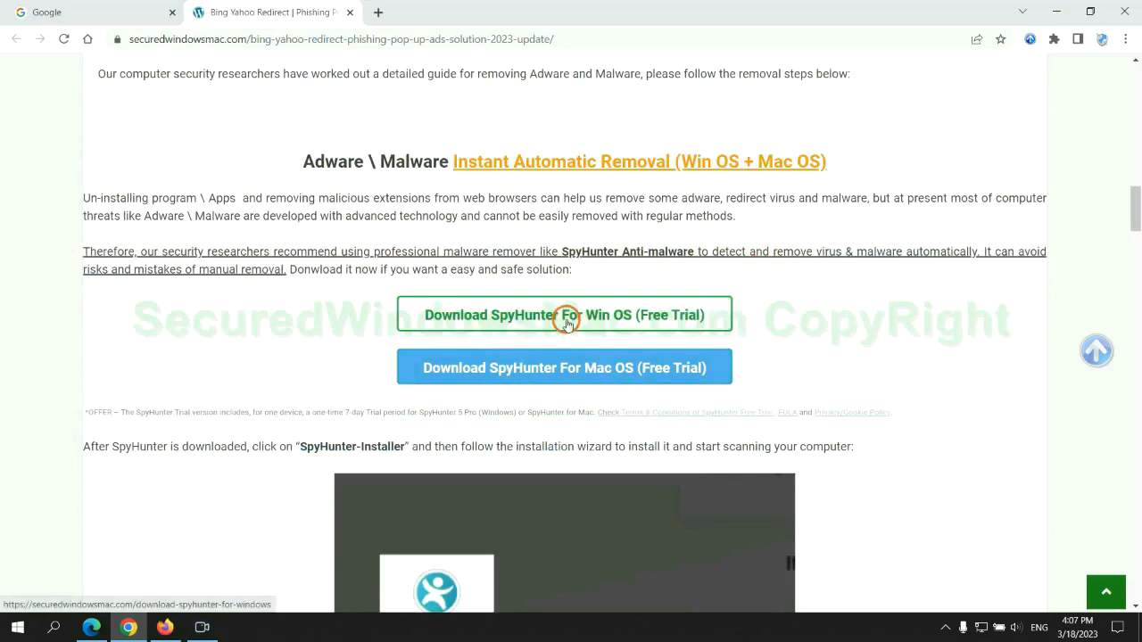
mouse_move(578, 367)
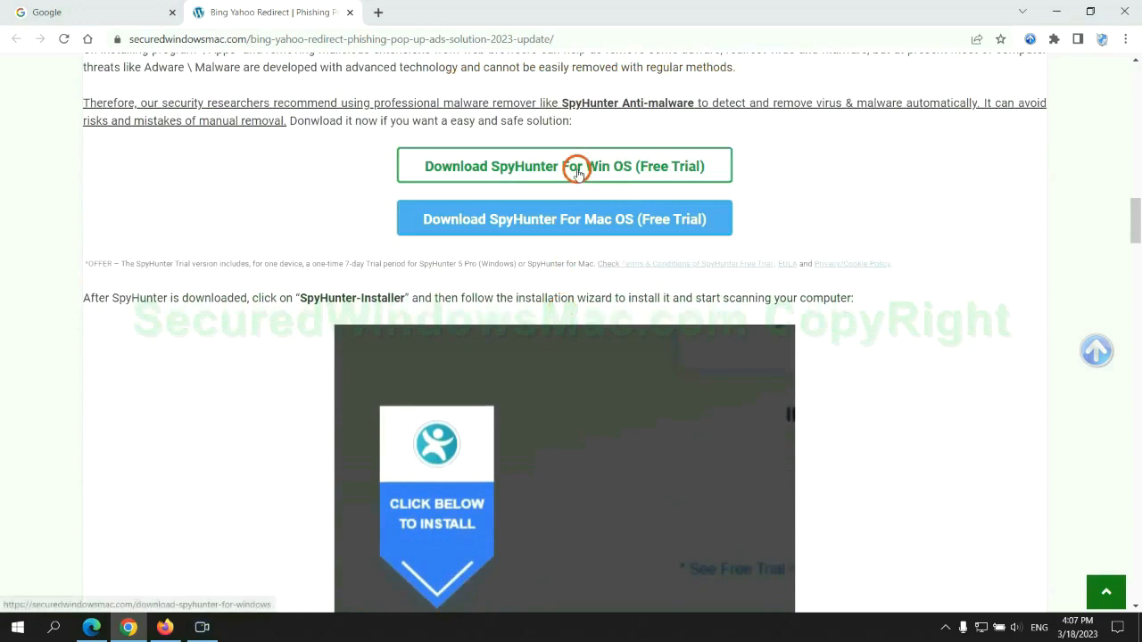
Download SpyHunter-Installer.exe for Windows, keep the flagged file, and launch it from the download bar
left_click(564, 166)
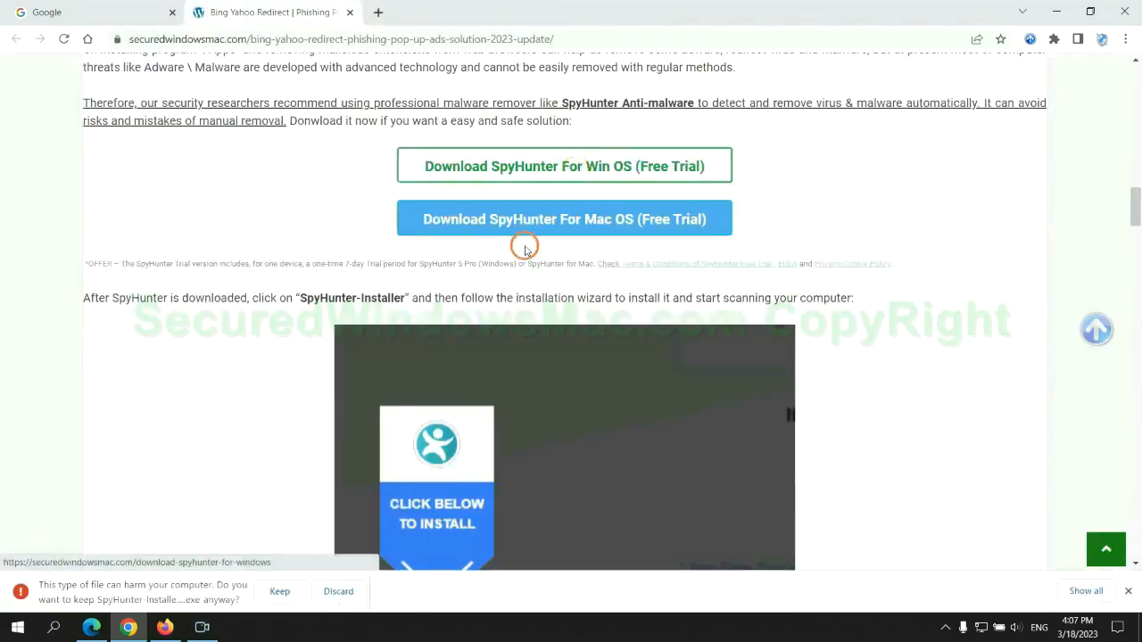
left_click(278, 591)
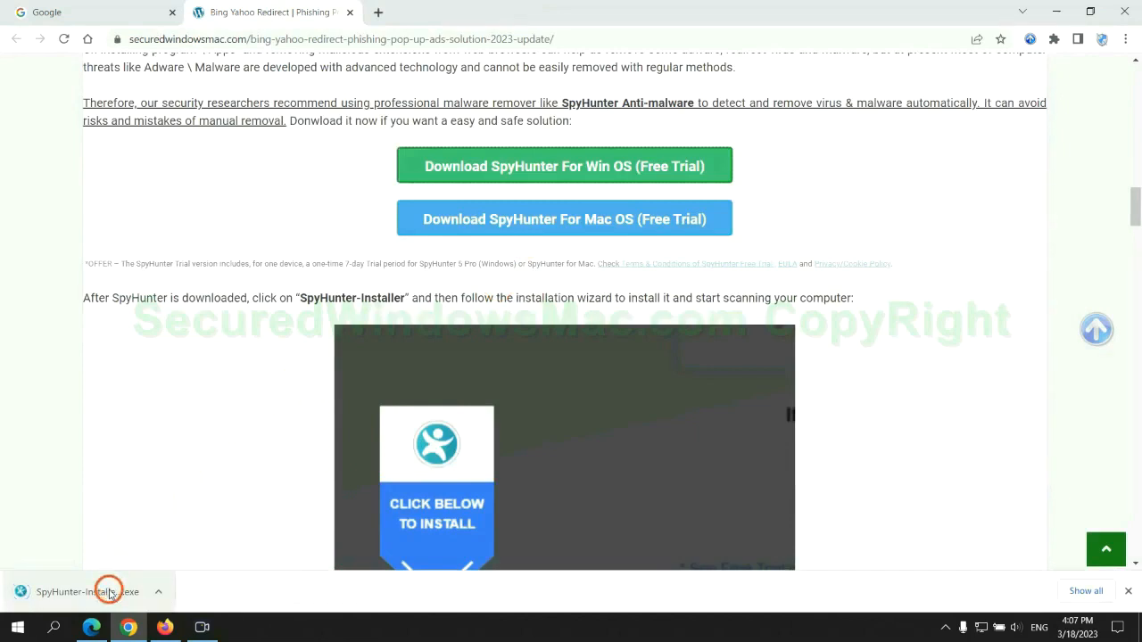
left_click(88, 592)
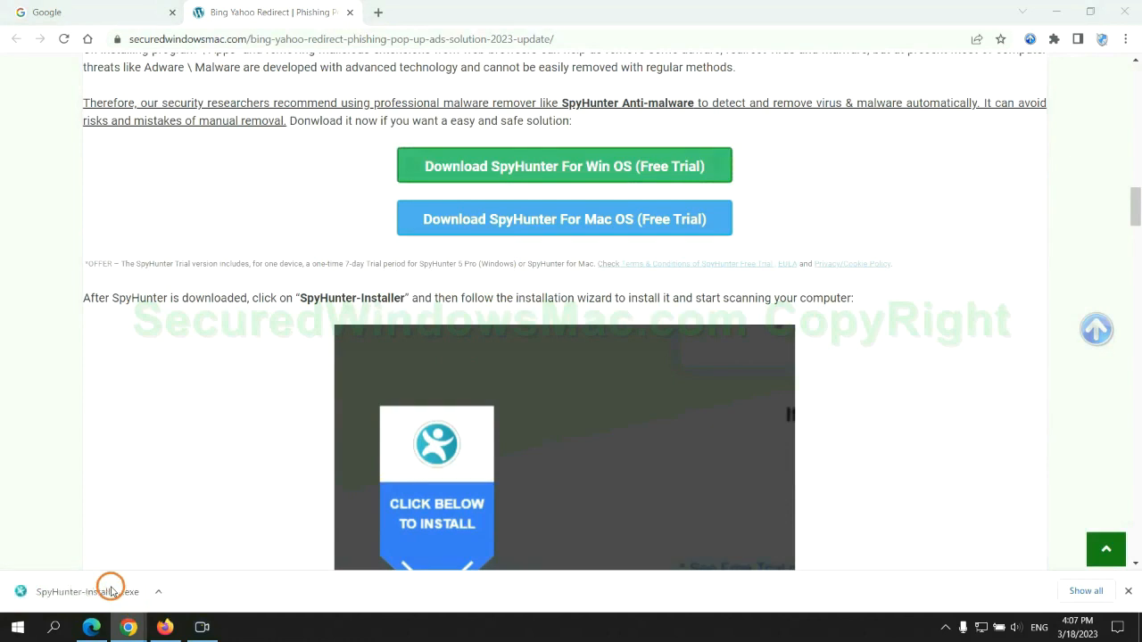
left_click(87, 591)
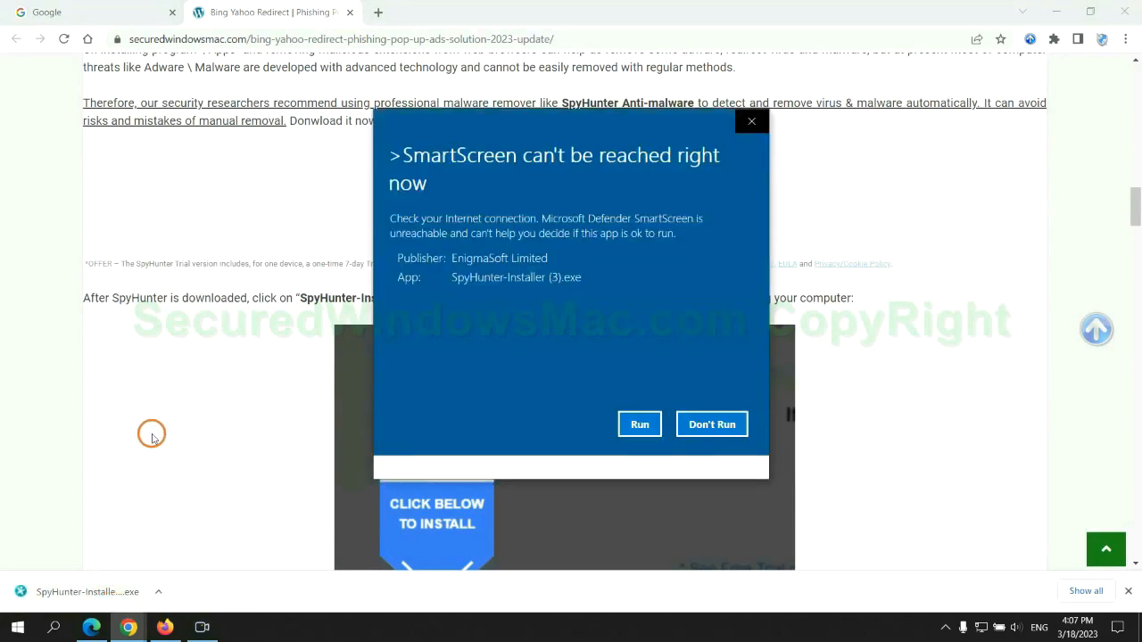
Run the installer past SmartScreen, scan for threats, and choose the FREE Trial (7 Days) to remove detections
left_click(638, 424)
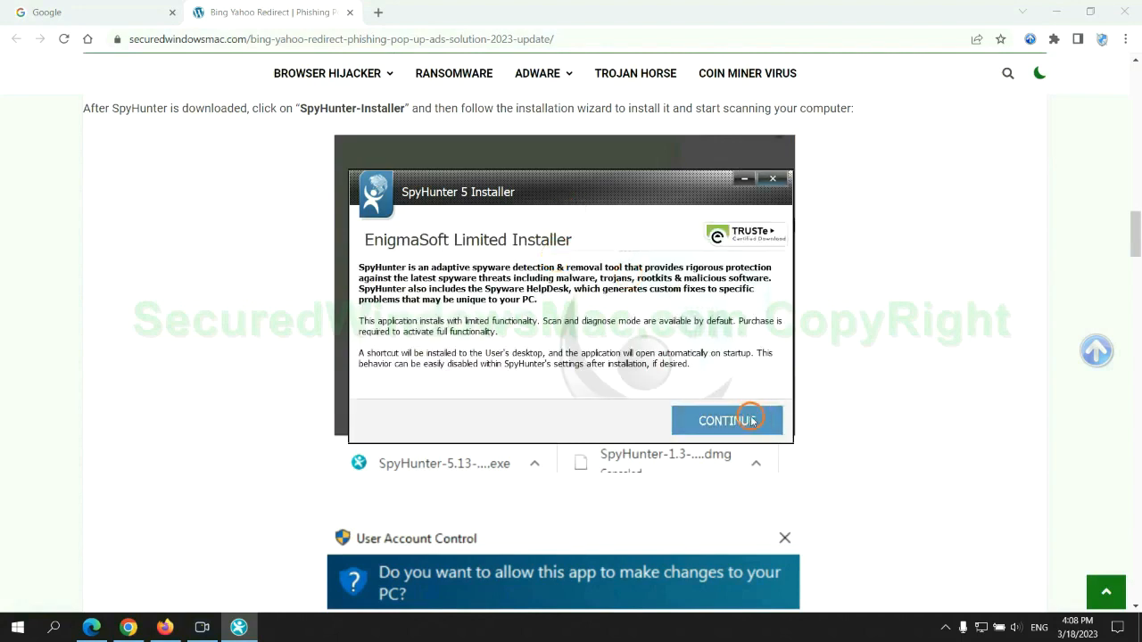
left_click(726, 421)
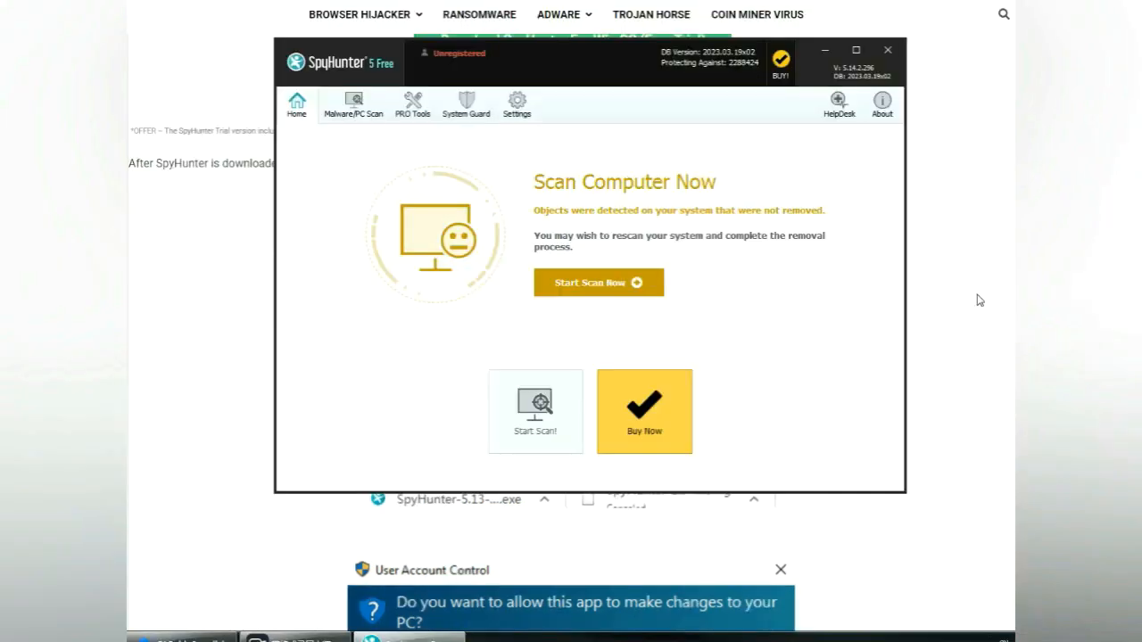
left_click(600, 282)
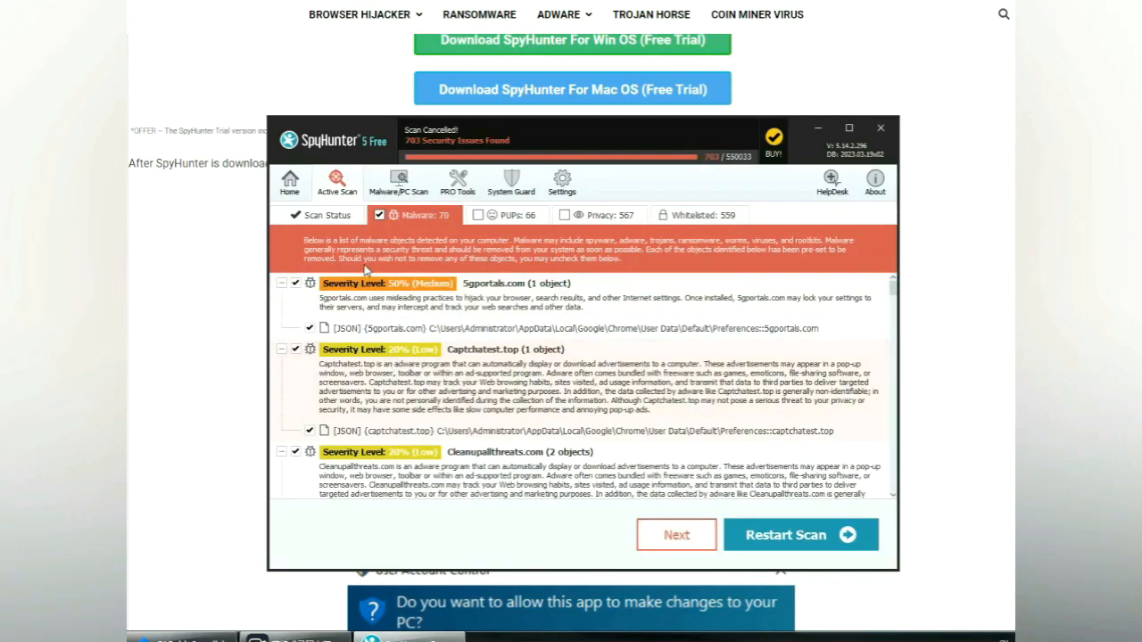
mouse_move(676, 535)
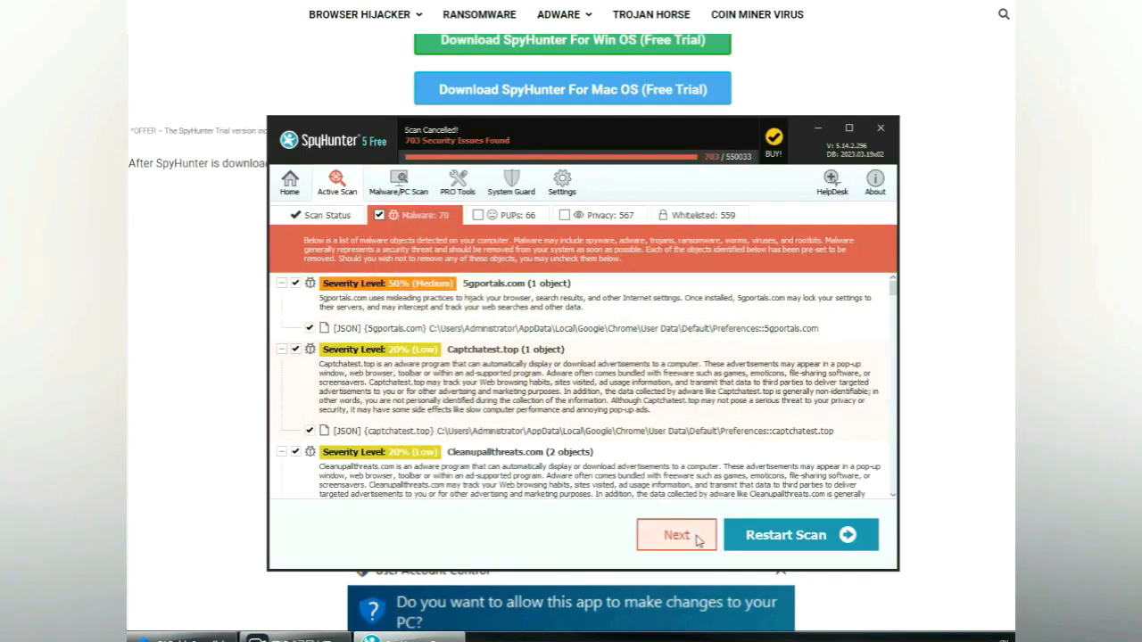
left_click(674, 535)
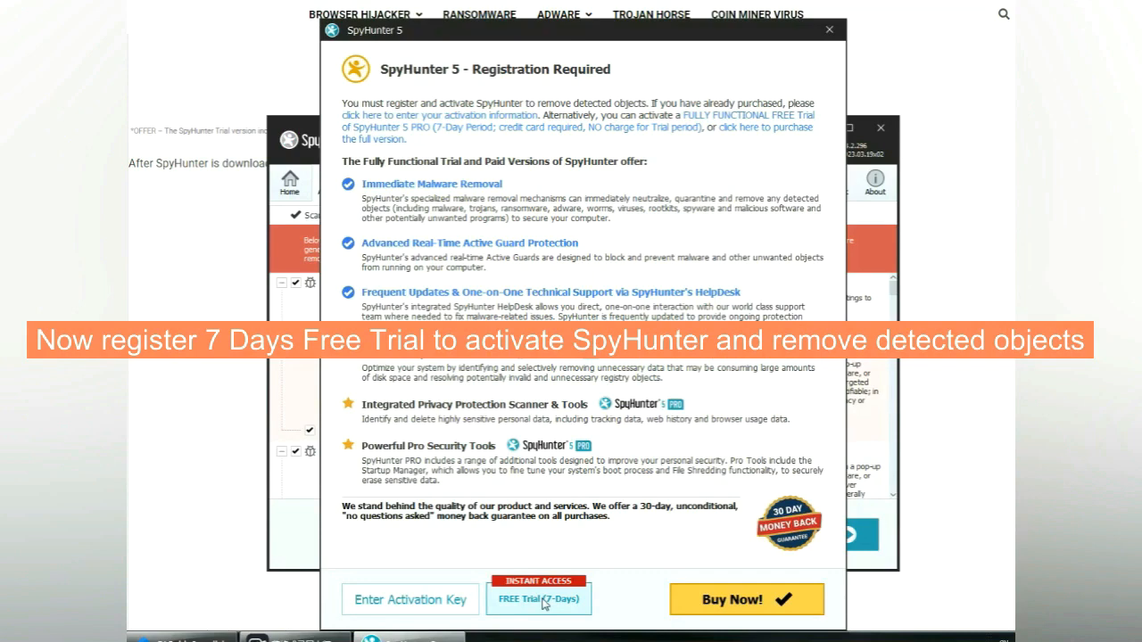
left_click(539, 599)
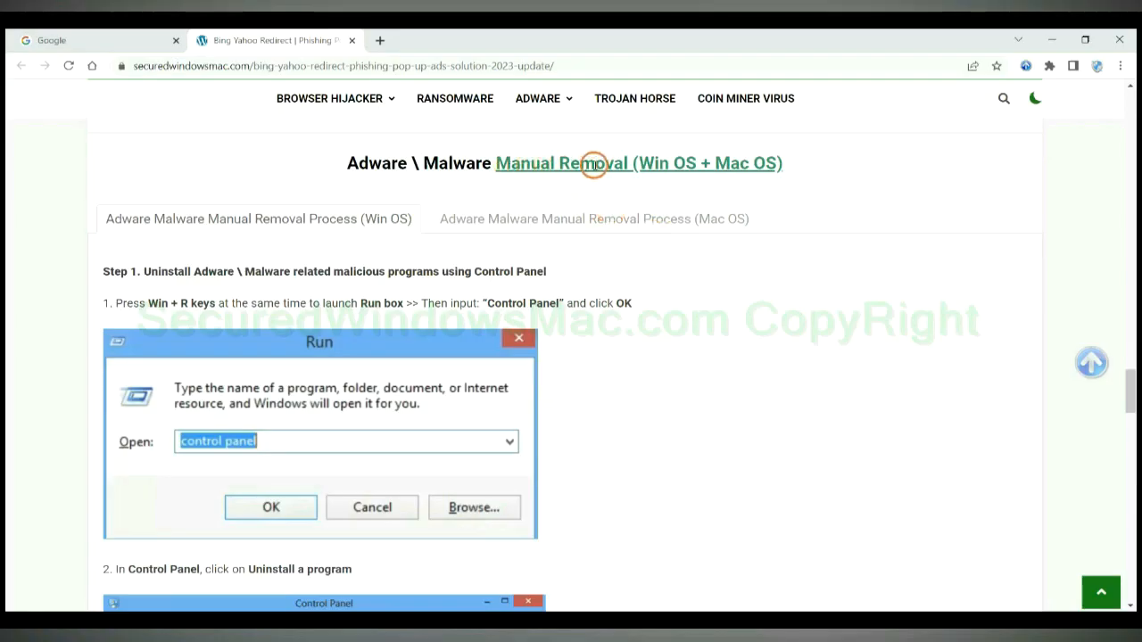
mouse_move(613, 184)
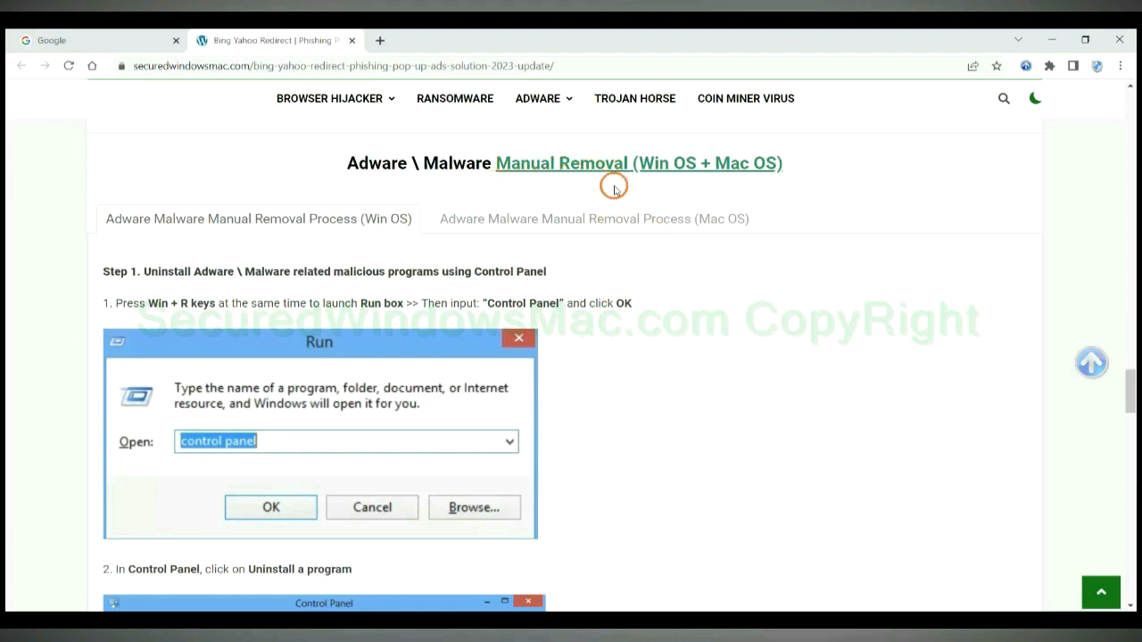
Preview the Mac OS manual removal steps, then return to the Win OS steps at Step 1
double_click(667, 164)
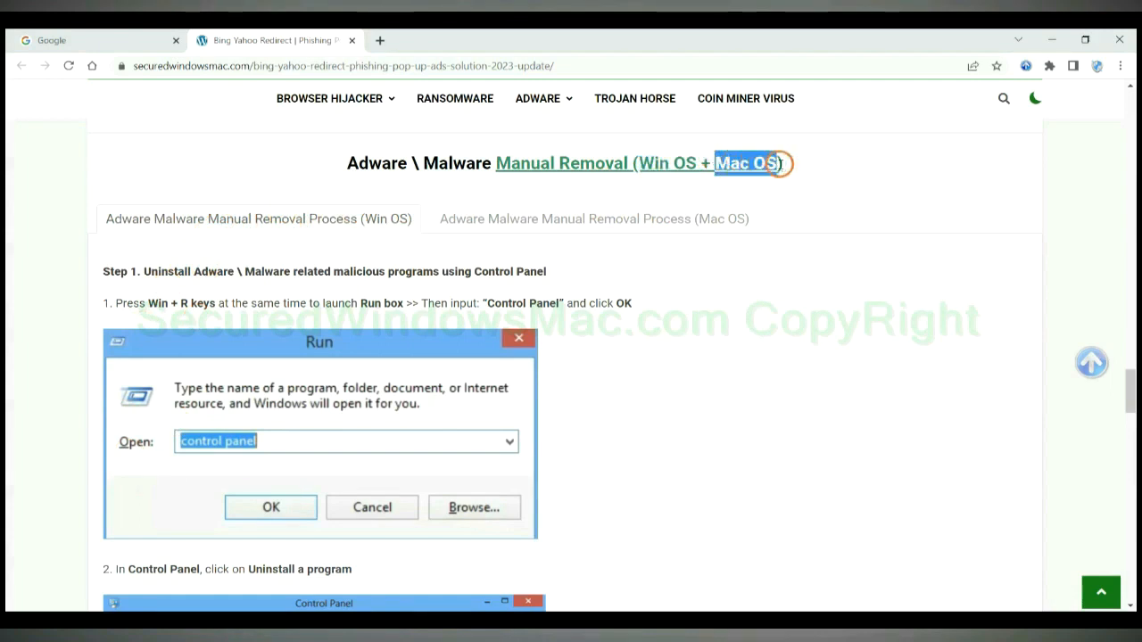
left_click(593, 217)
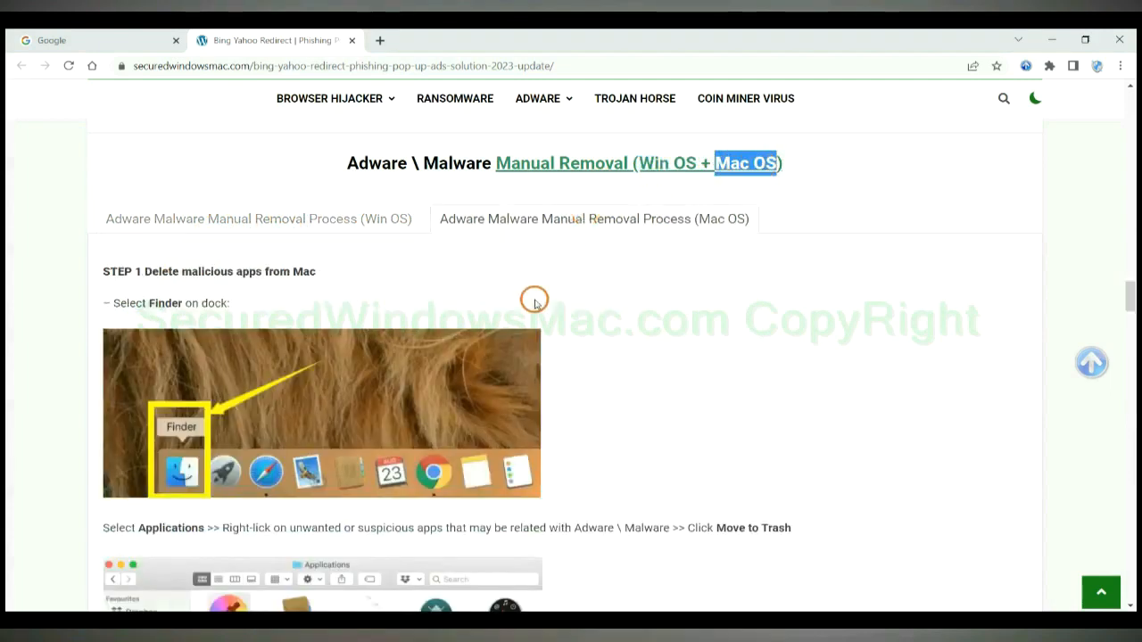
left_click(255, 218)
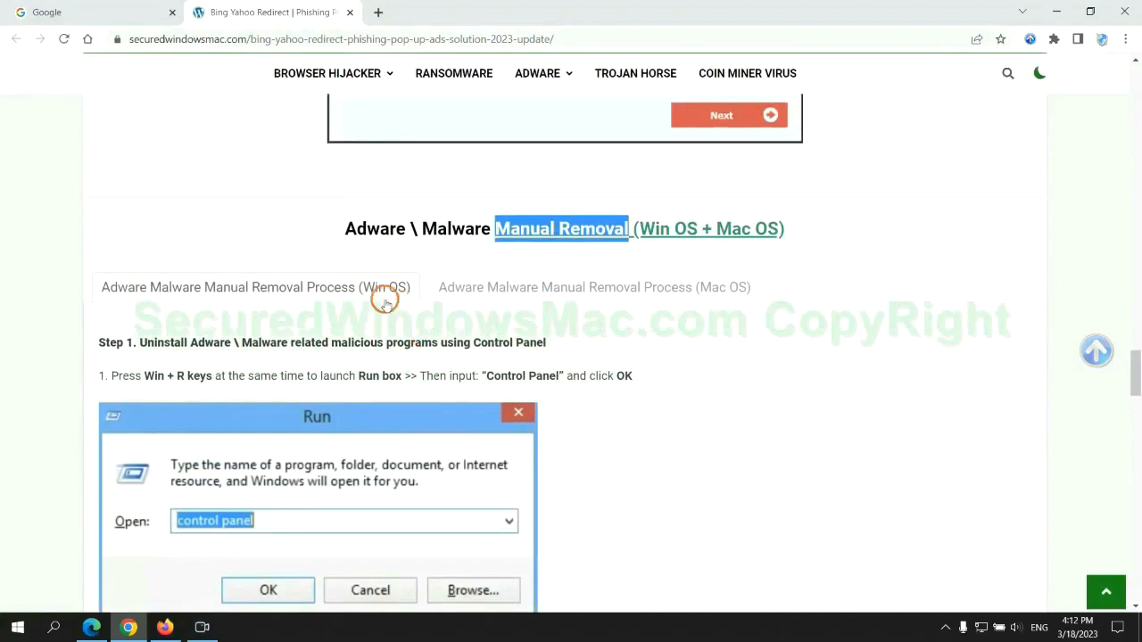
scroll("down", 3)
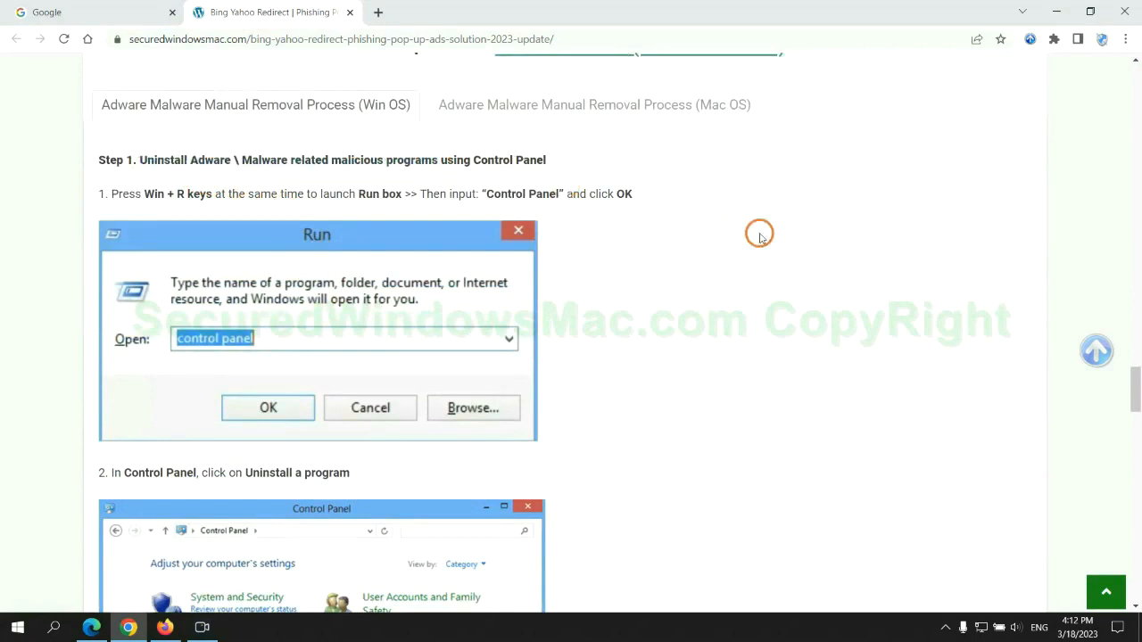
In Control Panel's Uninstall a program list, bring up Uninstall/Change on Lantern, then close the list
scroll("down", 3)
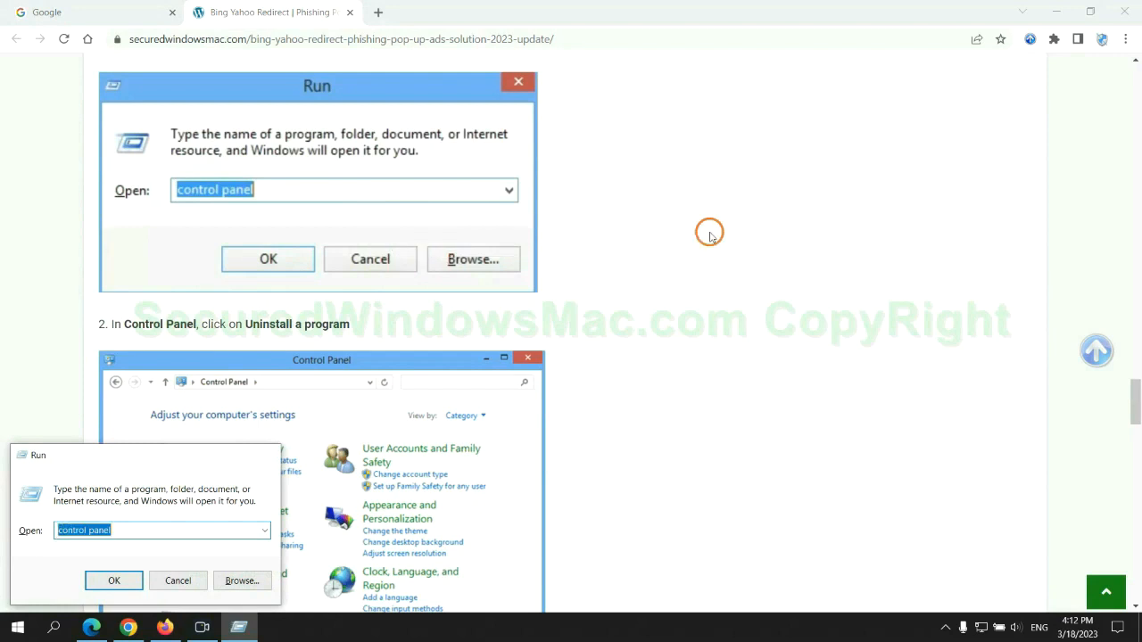
left_click(114, 580)
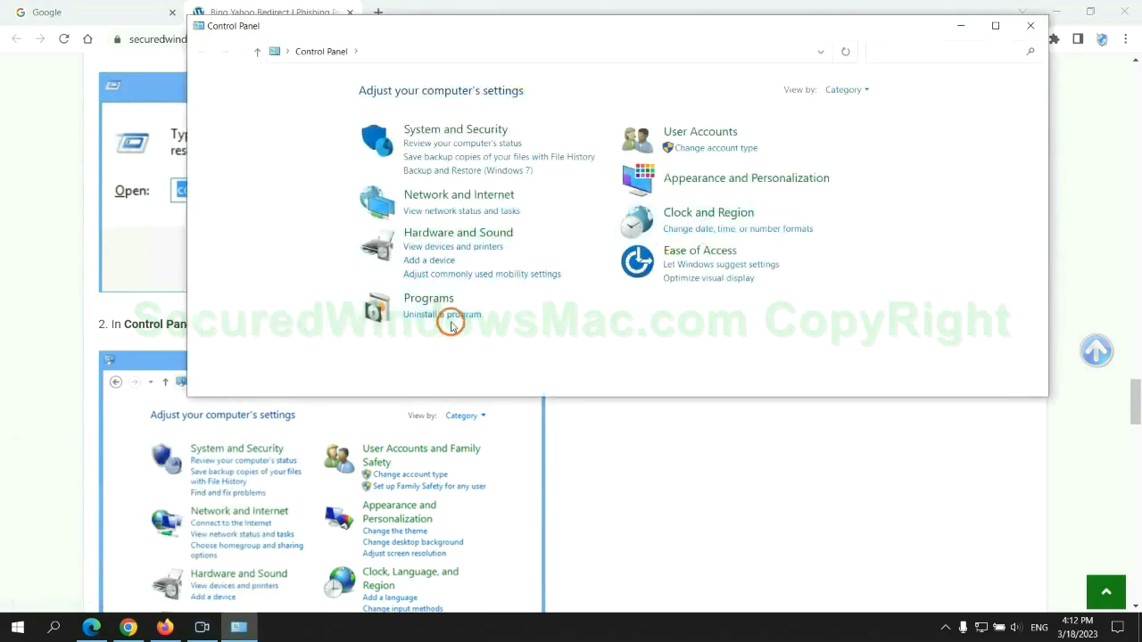
left_click(442, 314)
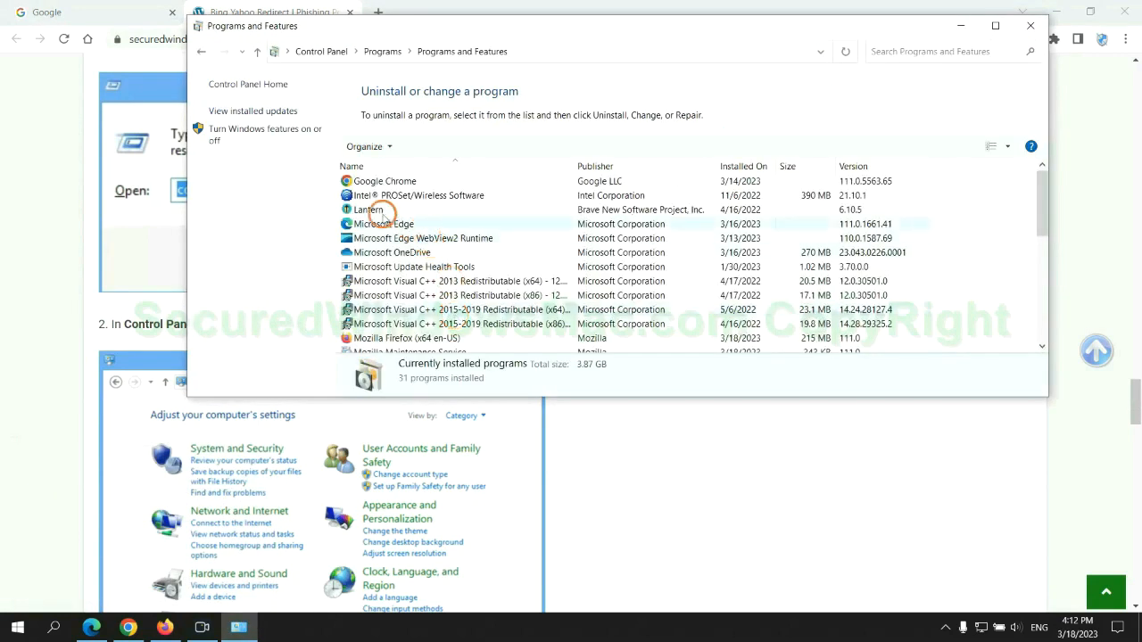
left_click(367, 211)
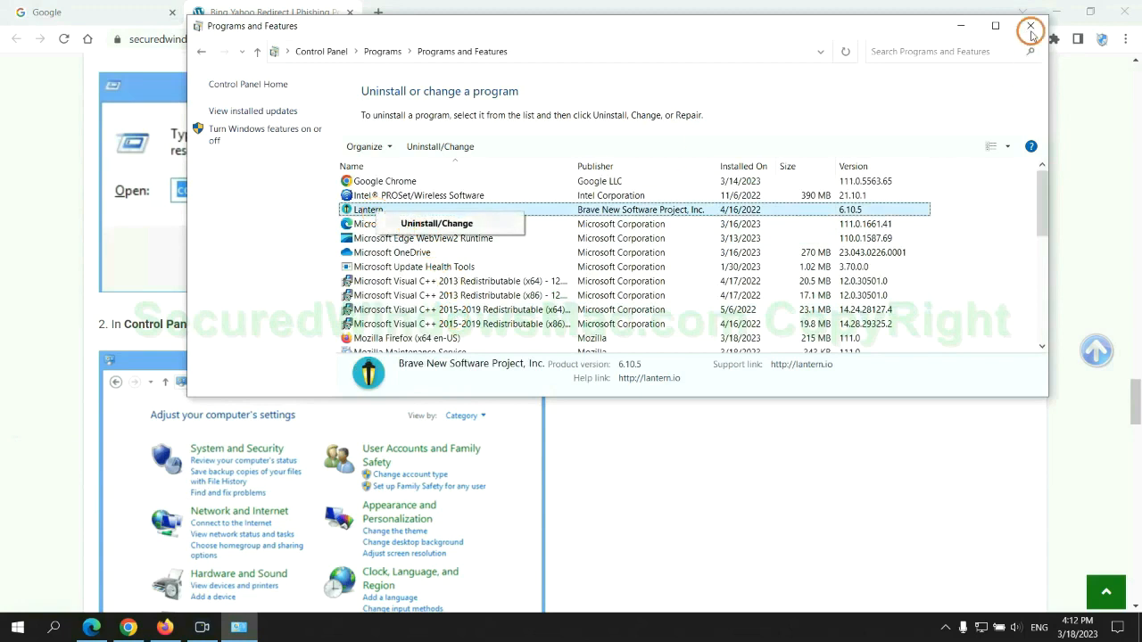
left_click(1031, 28)
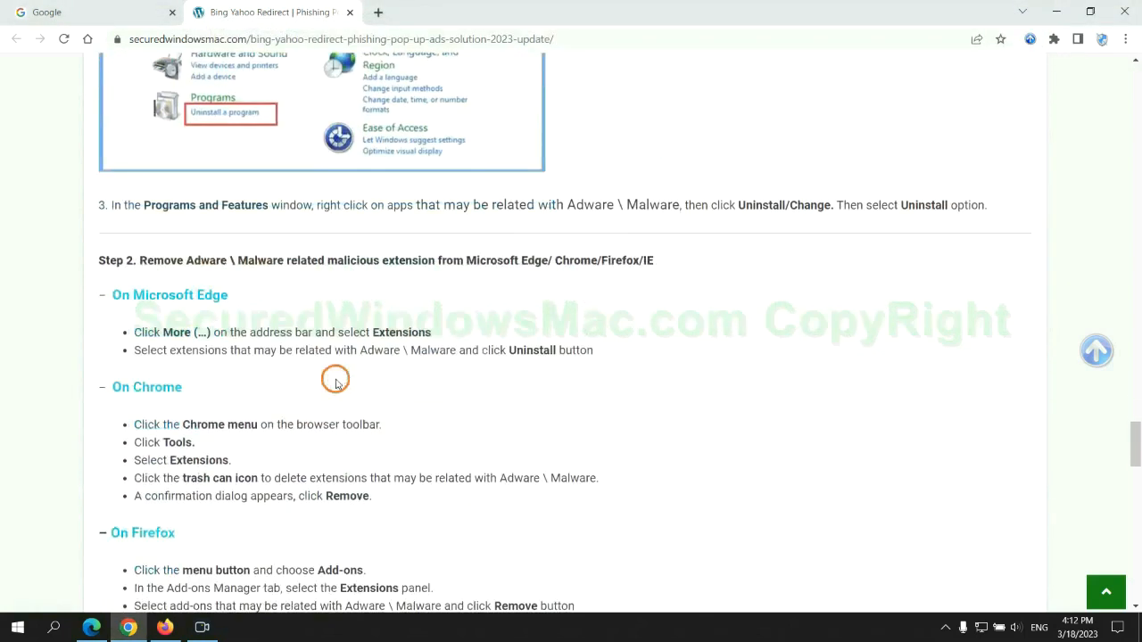
double_click(378, 261)
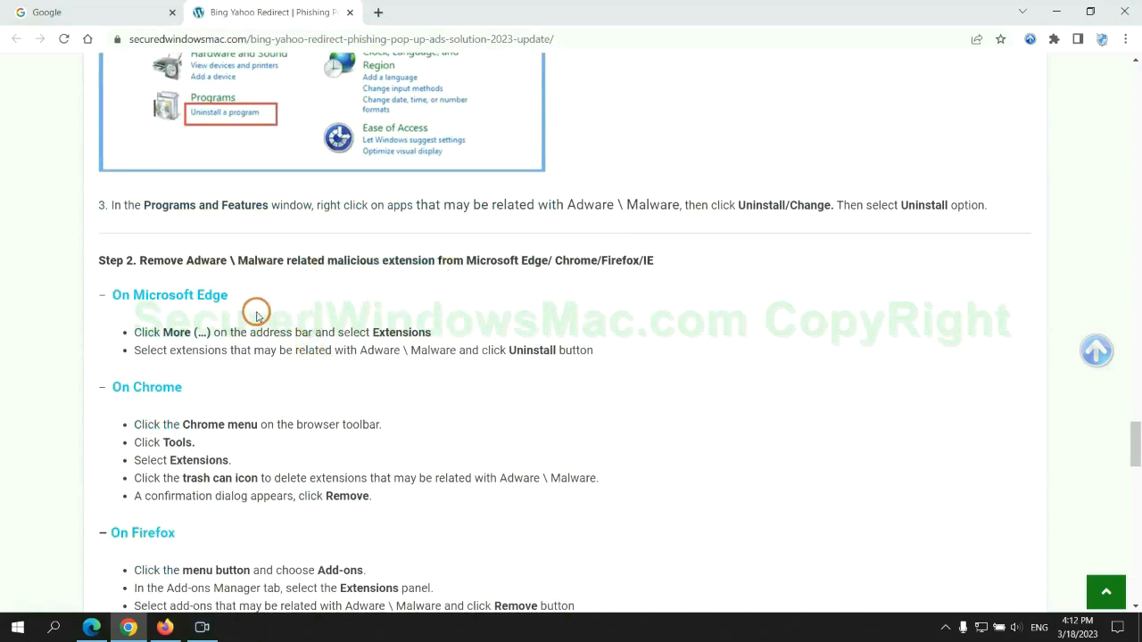
mouse_move(103, 616)
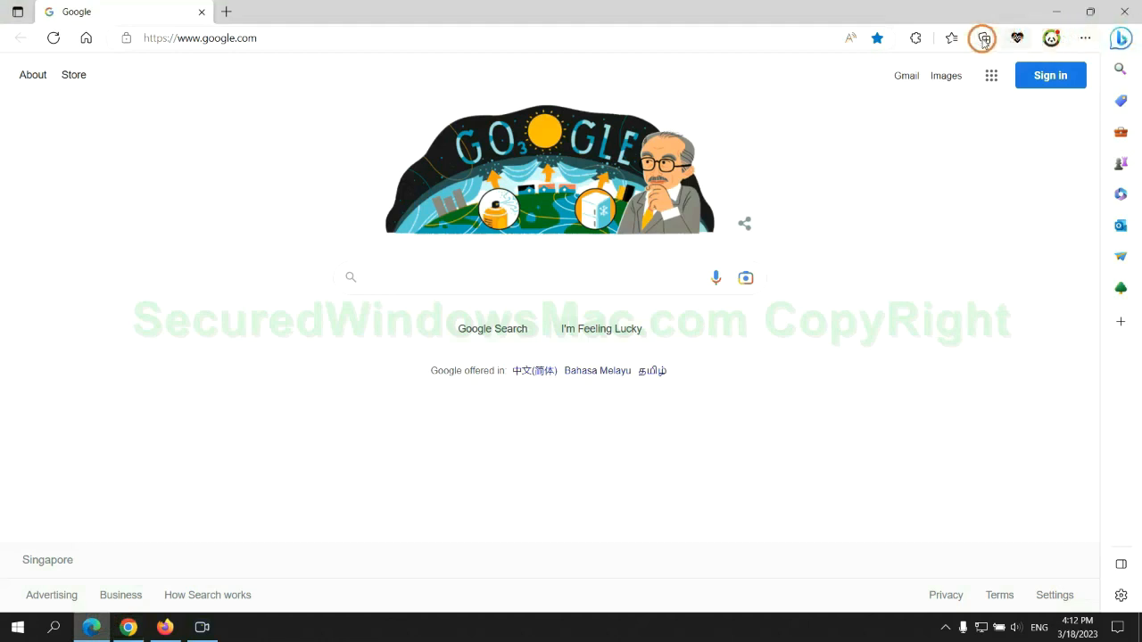
Remove the McAfee WebAdvisor extension from edge://extensions and confirm, then return to Chrome
left_click(943, 39)
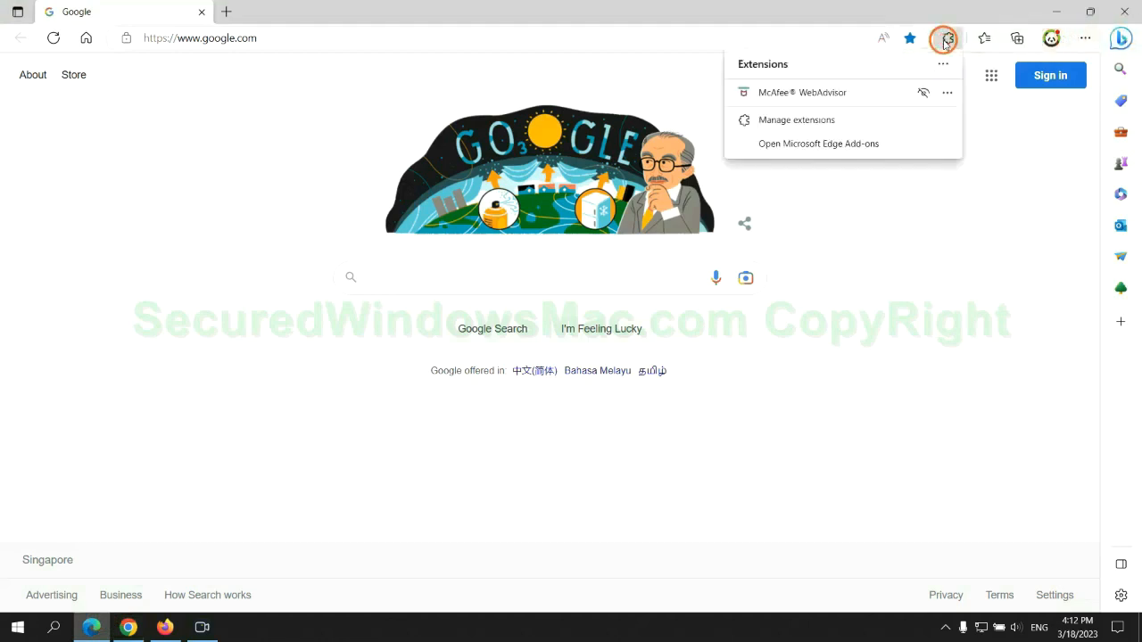
left_click(796, 120)
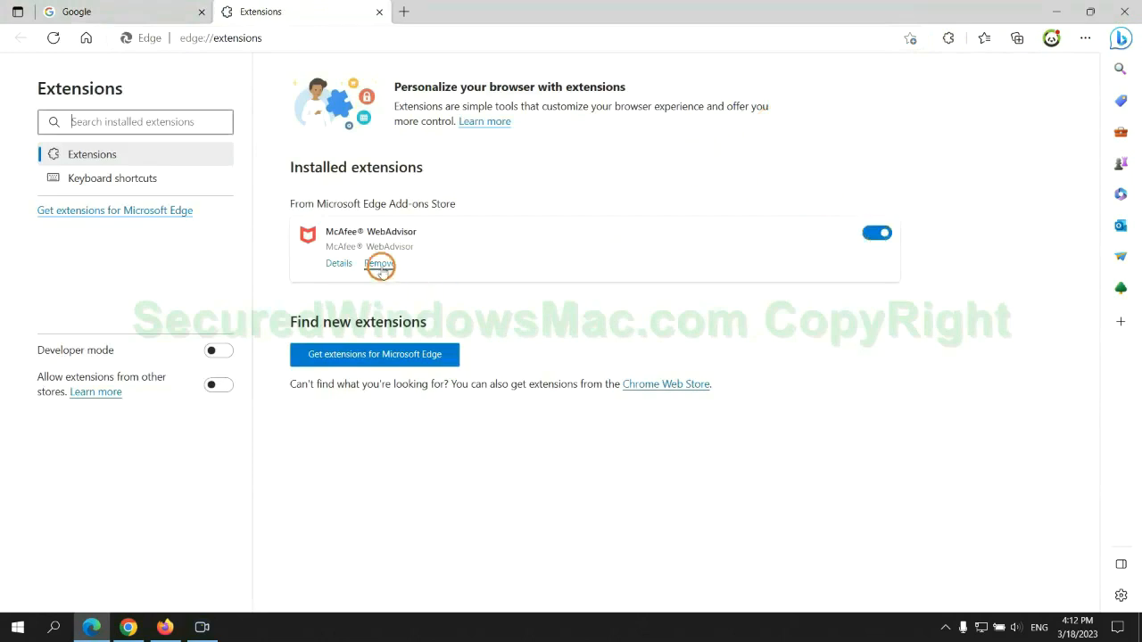
left_click(378, 264)
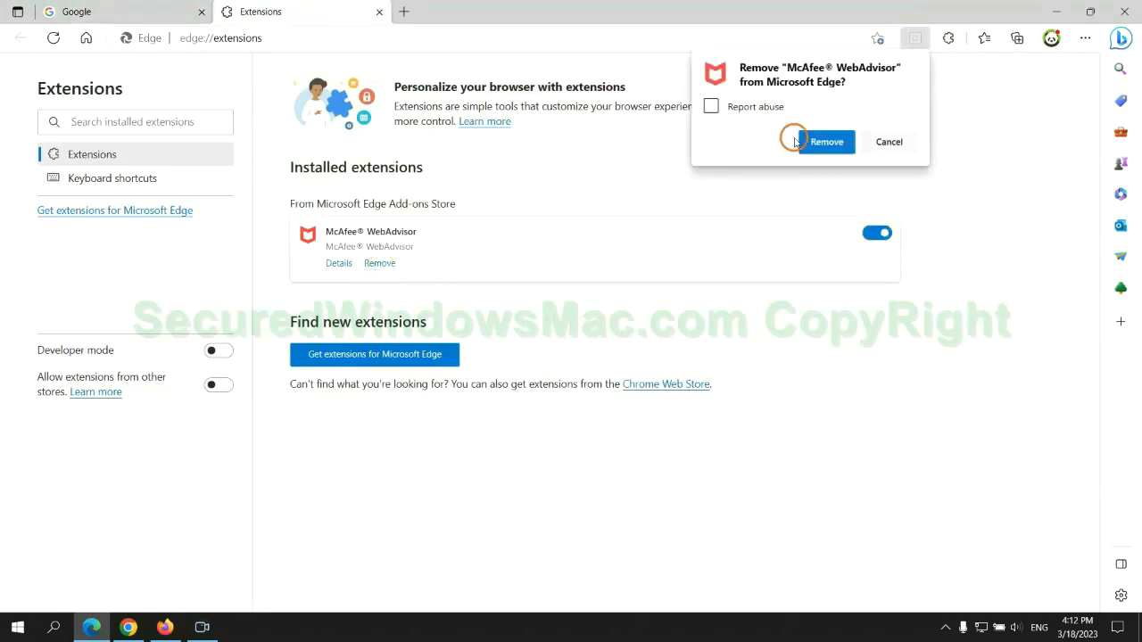
left_click(824, 140)
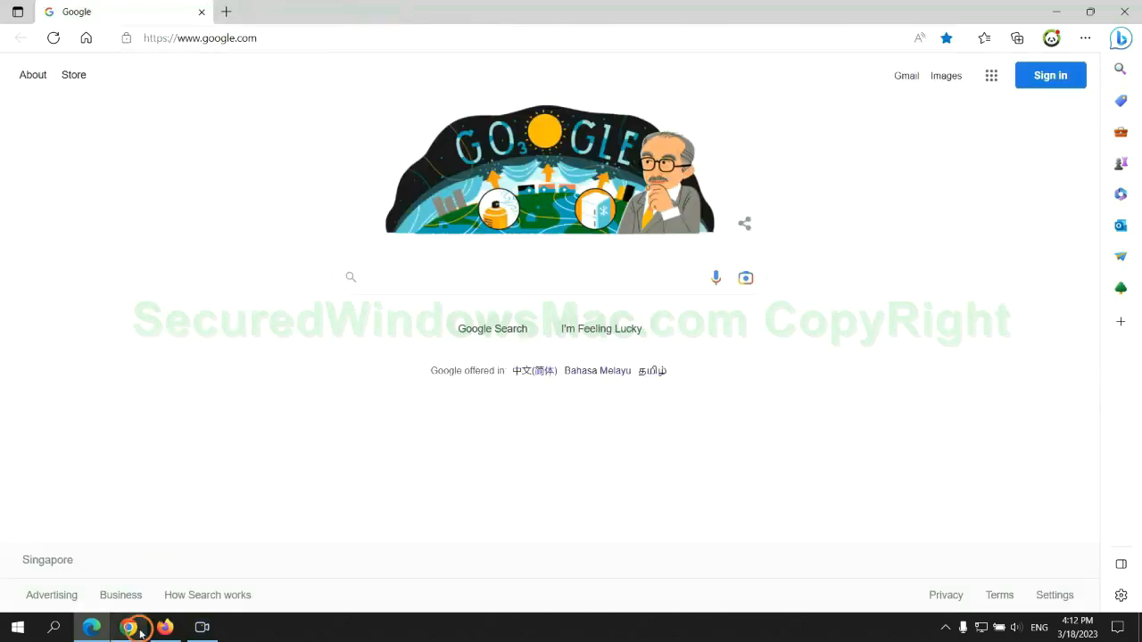
left_click(268, 11)
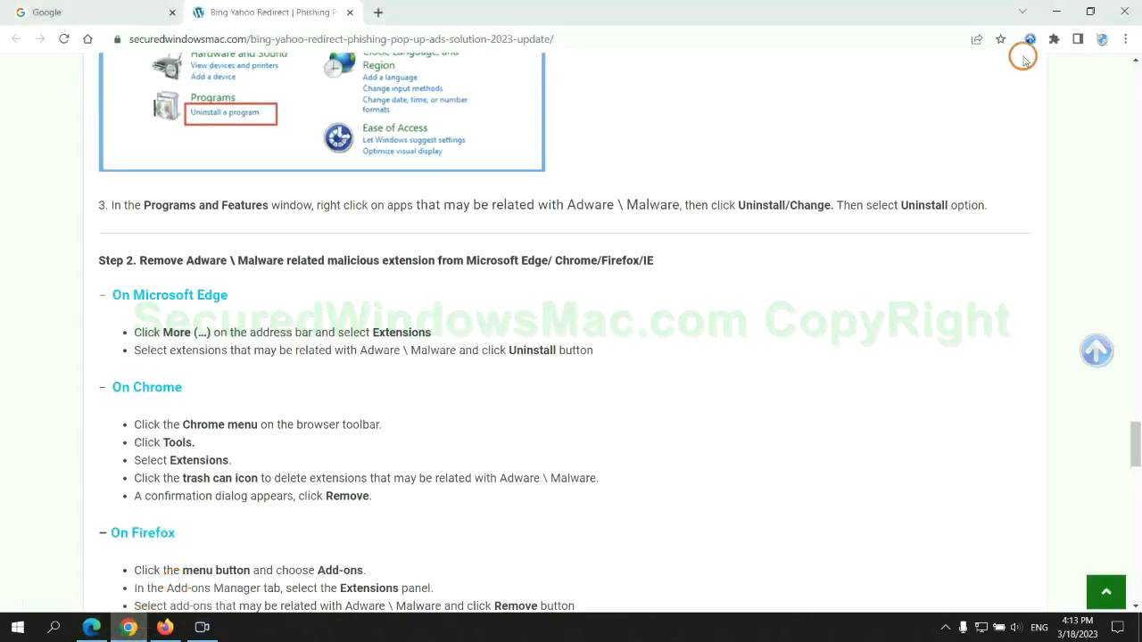
Remove the Ecosia extension from Chrome's Manage extensions page and close its farewell feedback tab
left_click(1053, 40)
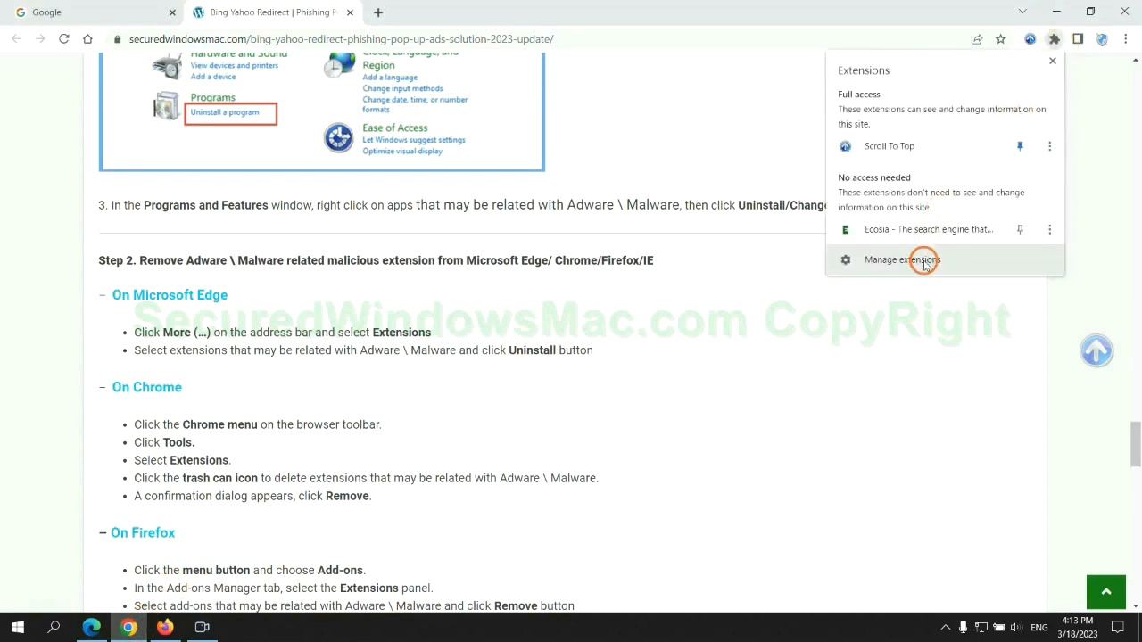
left_click(901, 260)
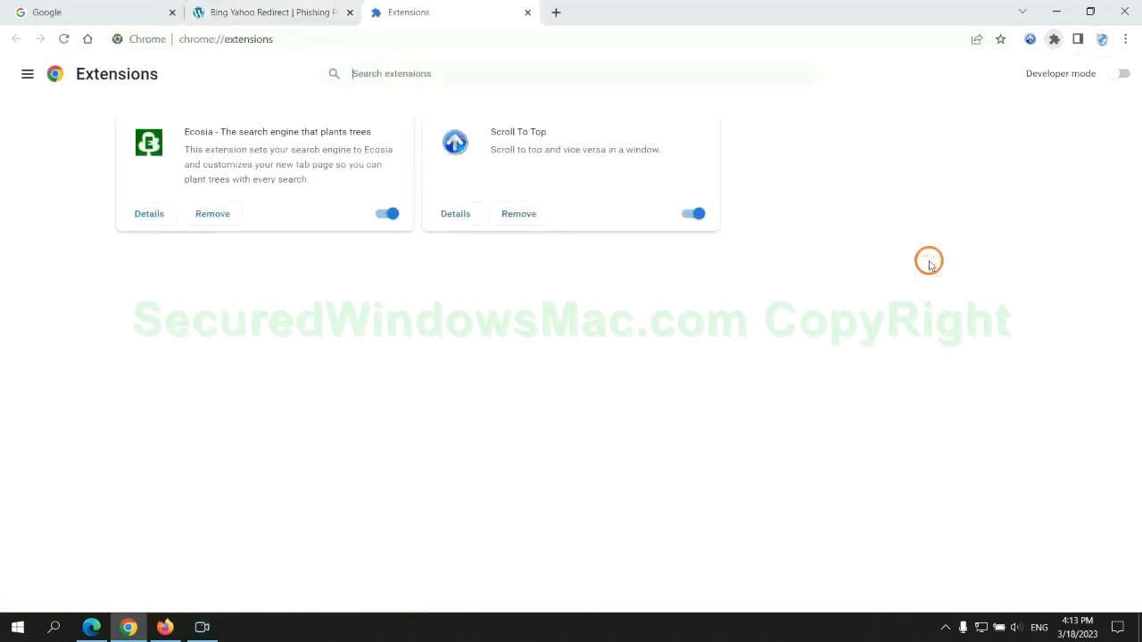
left_click(213, 214)
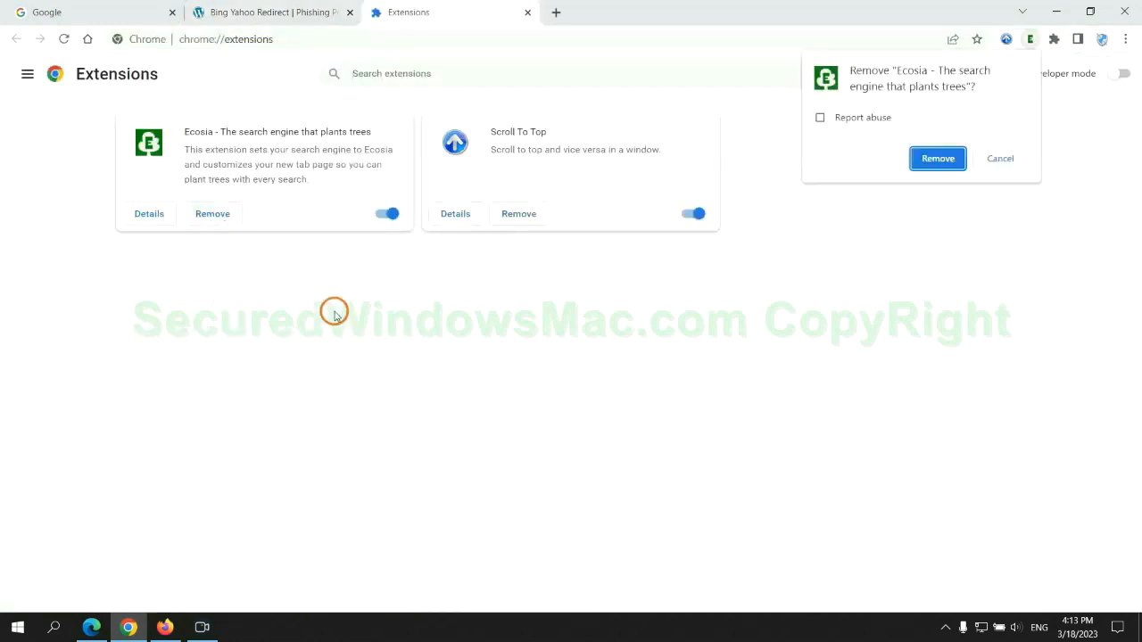
left_click(937, 157)
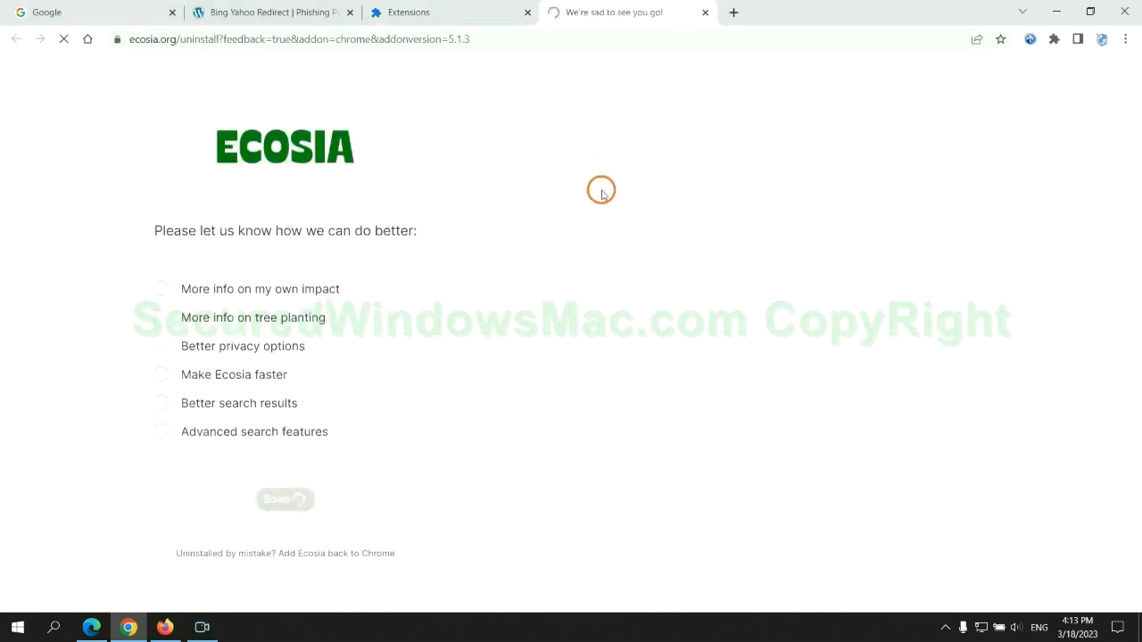
left_click(705, 10)
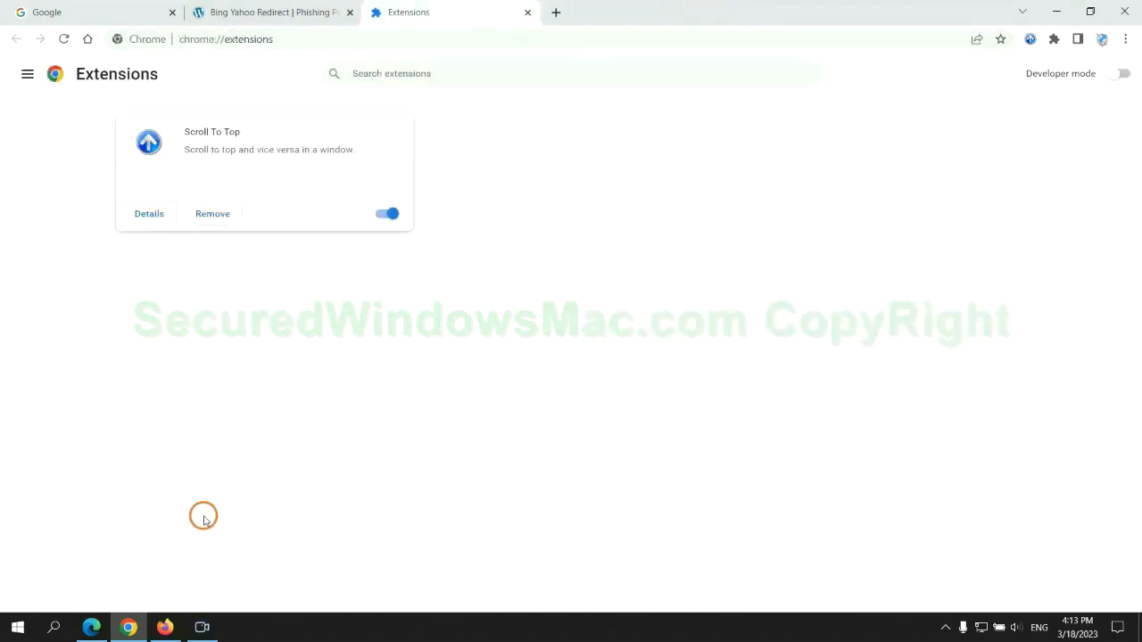
In Firefox's add-ons manager, remove Enhancer for YouTube via its ••• menu and confirm
left_click(164, 628)
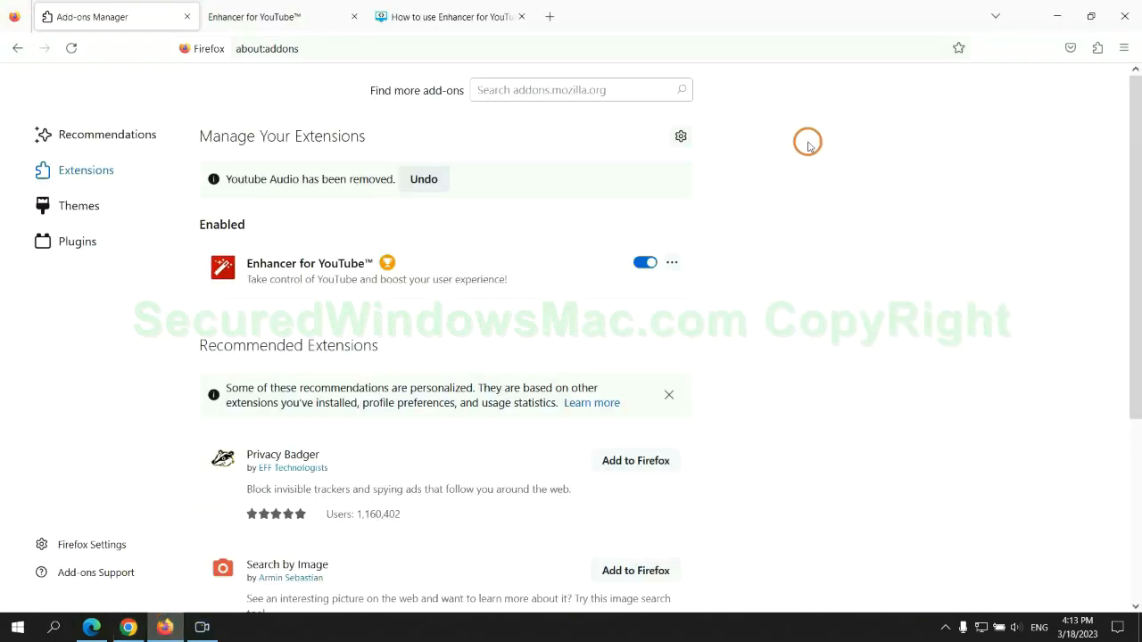
left_click(1095, 48)
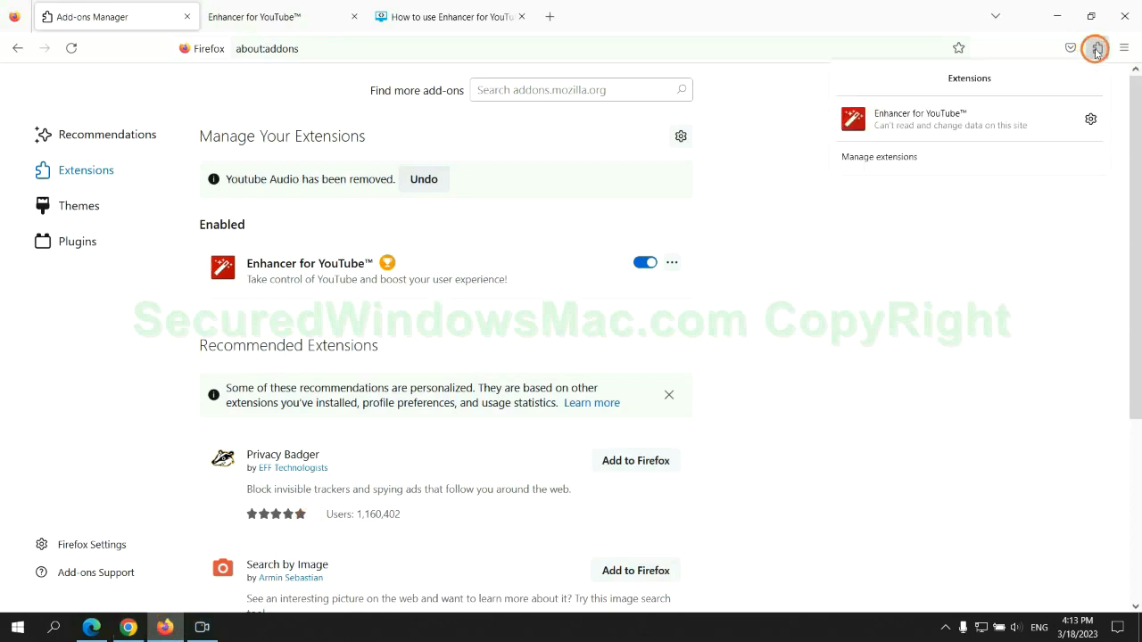
left_click(186, 16)
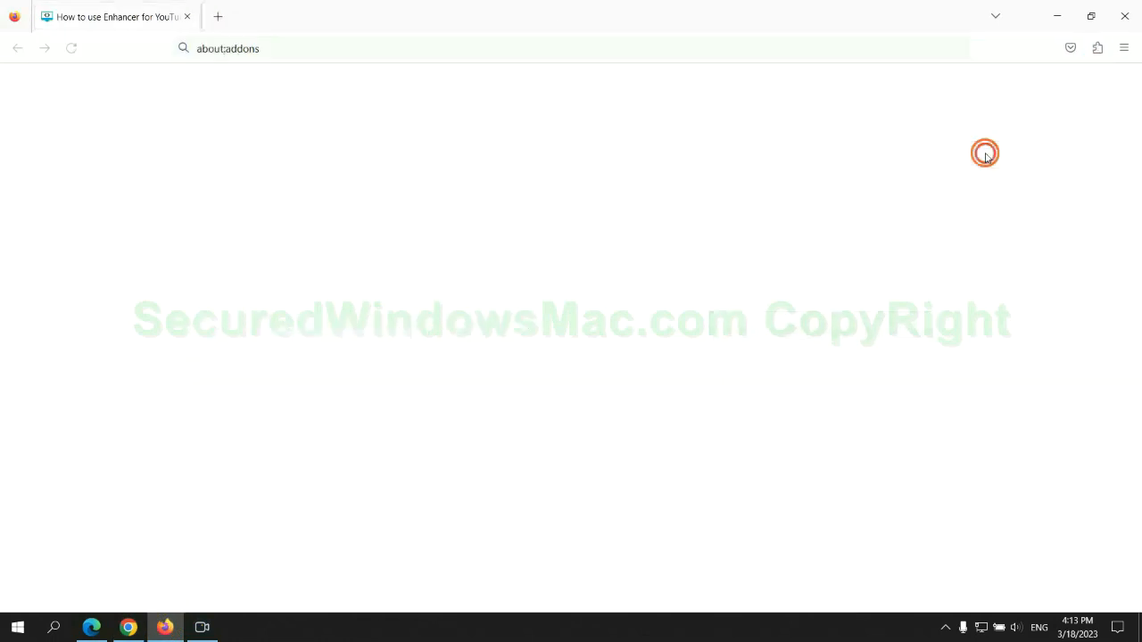
left_click(671, 218)
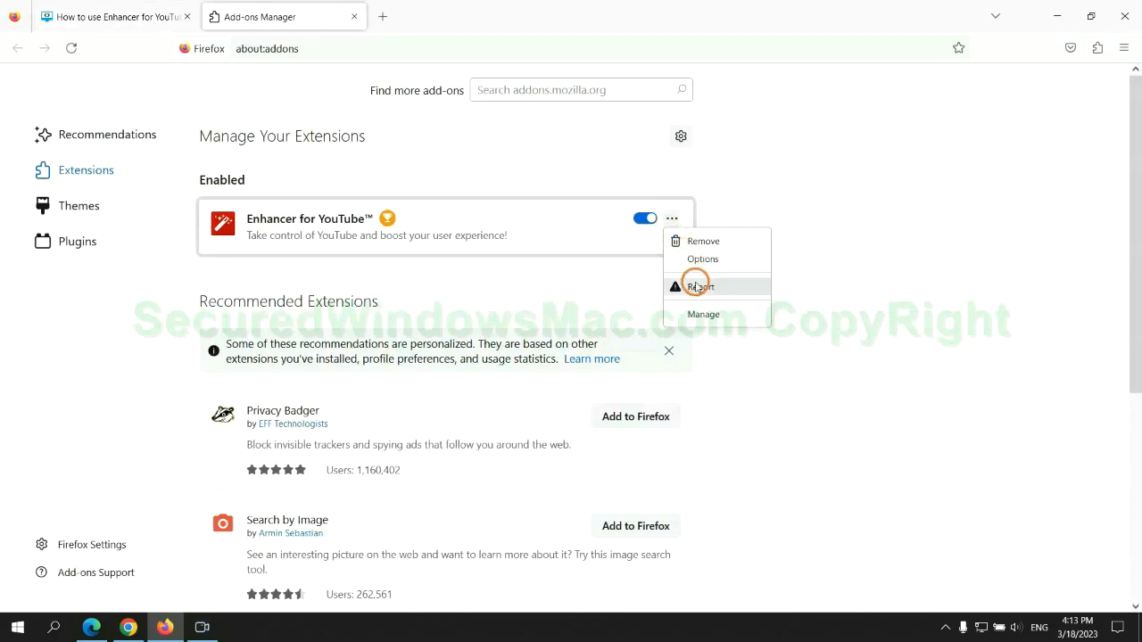
left_click(703, 239)
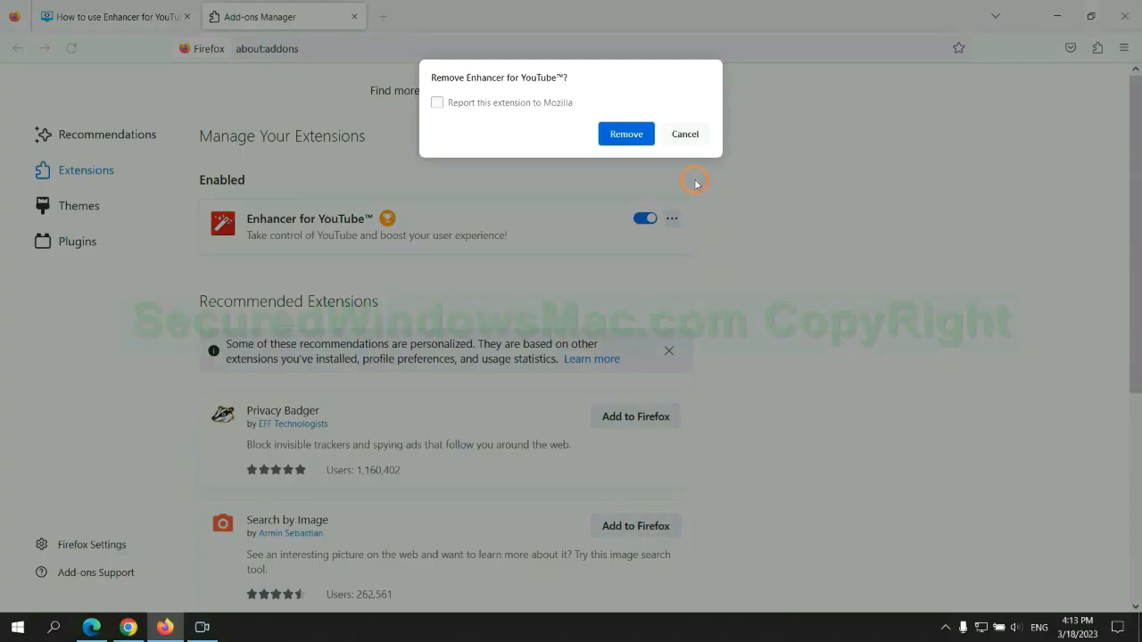
left_click(624, 134)
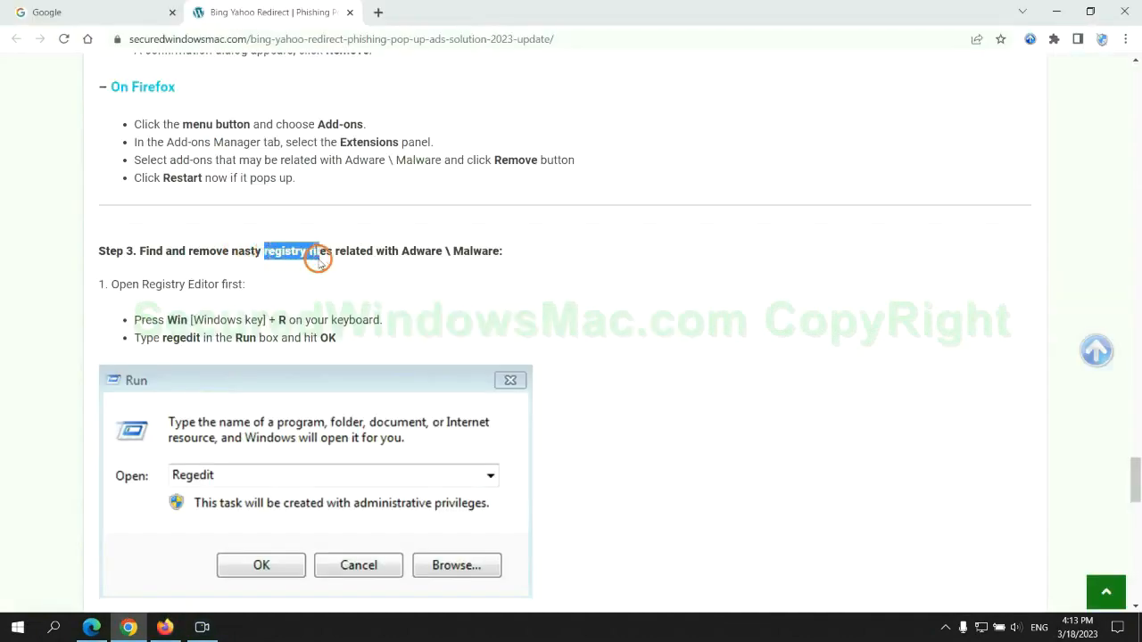
Scroll to Step 3 of the guide and launch Registry Editor with the regedit command
scroll("down", 3)
type("rege")
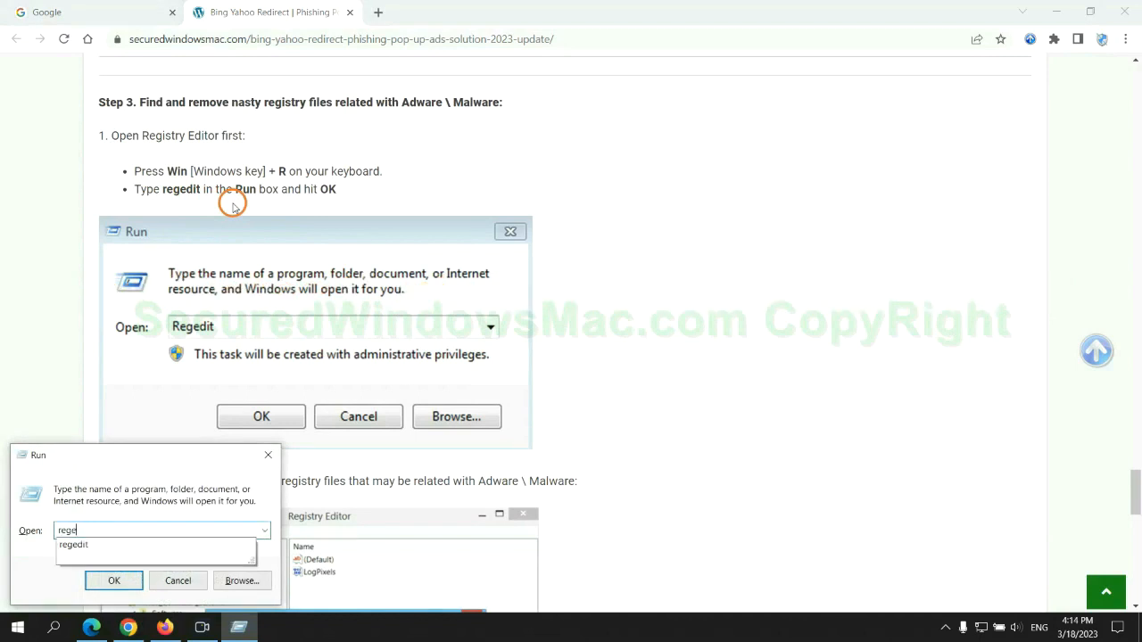
left_click(114, 581)
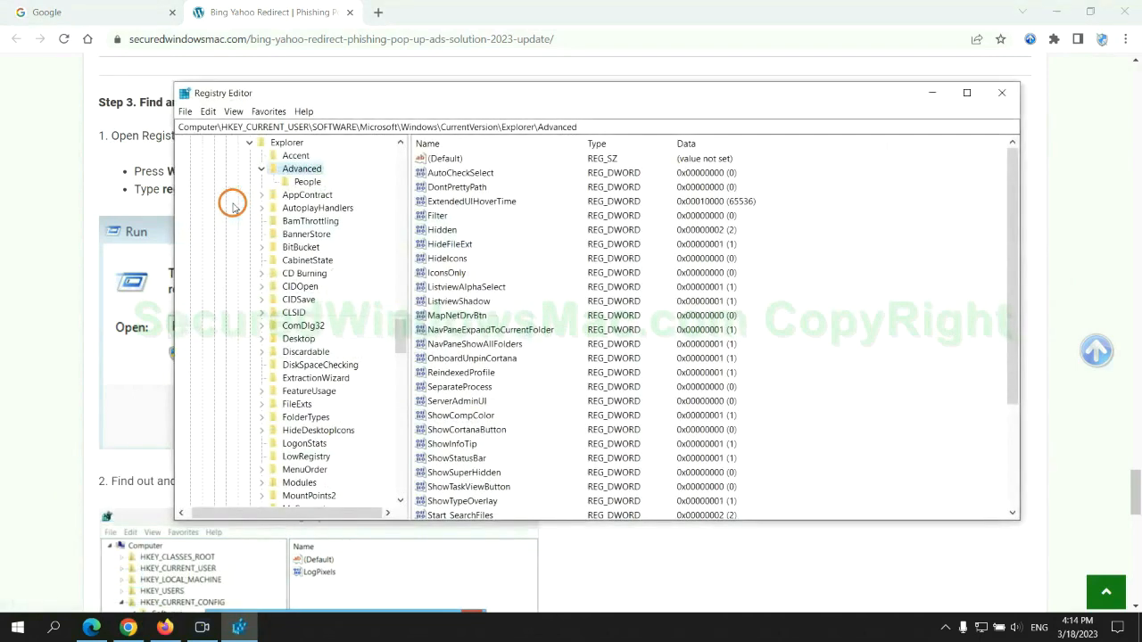
Search the registry for 'Apps' and bring up actions on the found StoreAppsOnTaskbar value
left_click(207, 110)
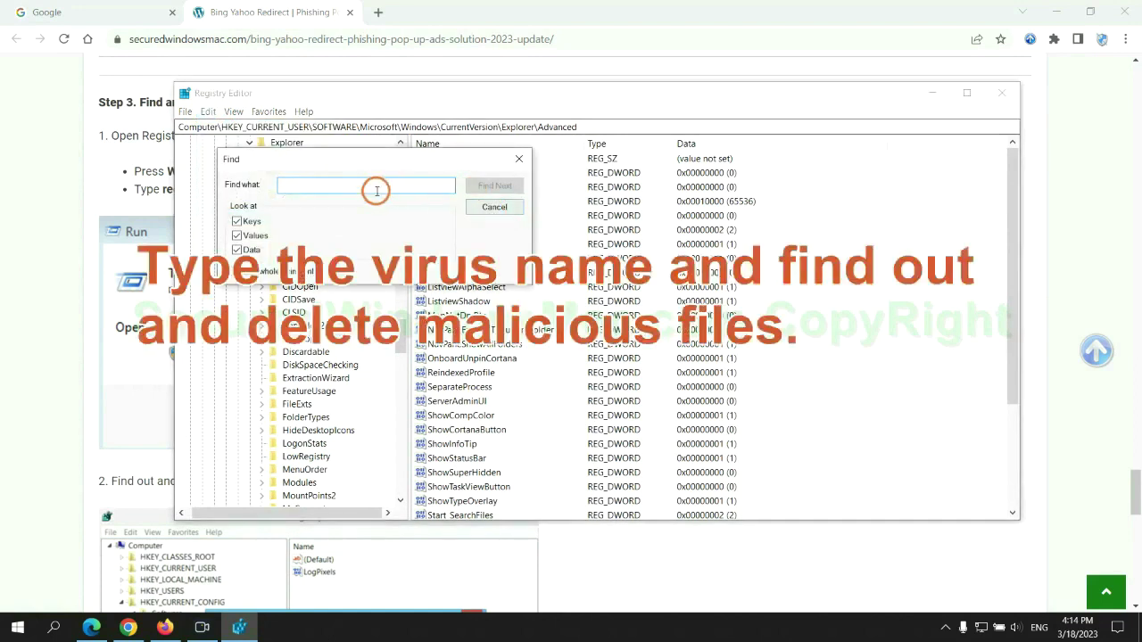
type("Apps")
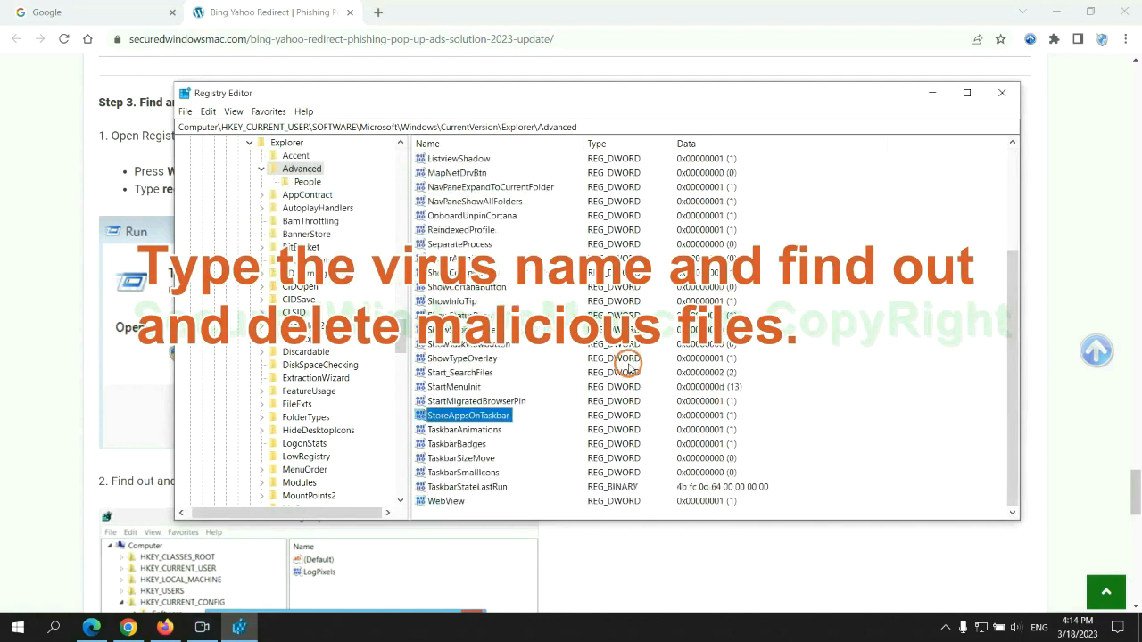
right_click(466, 414)
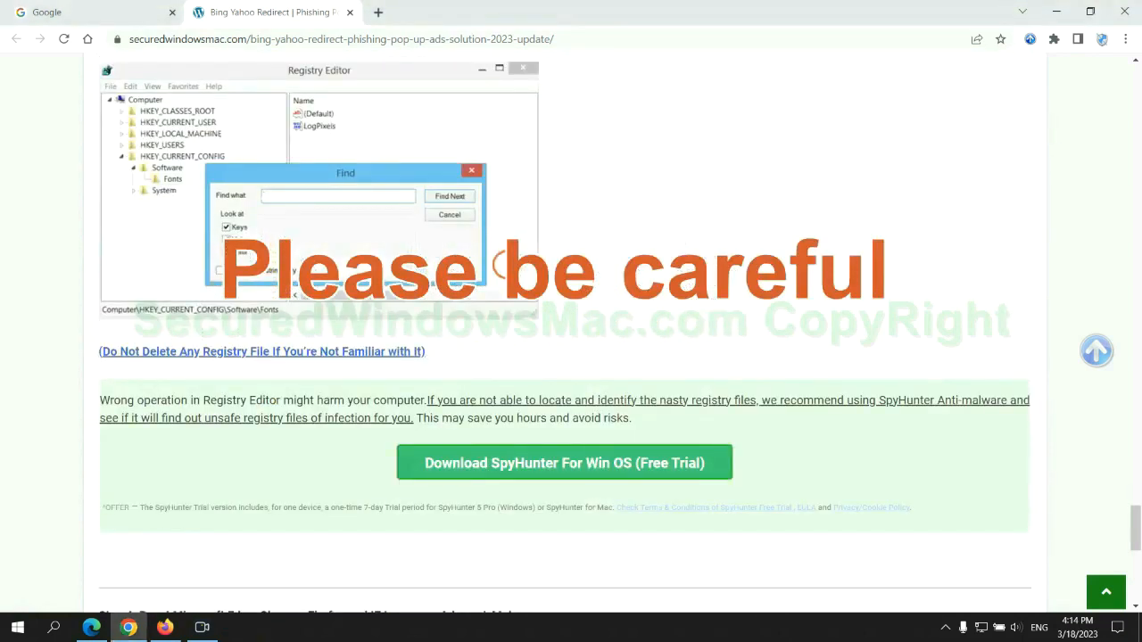
Scroll the guide past the registry warning down to Step 4 on resetting browsers
scroll("down", 3)
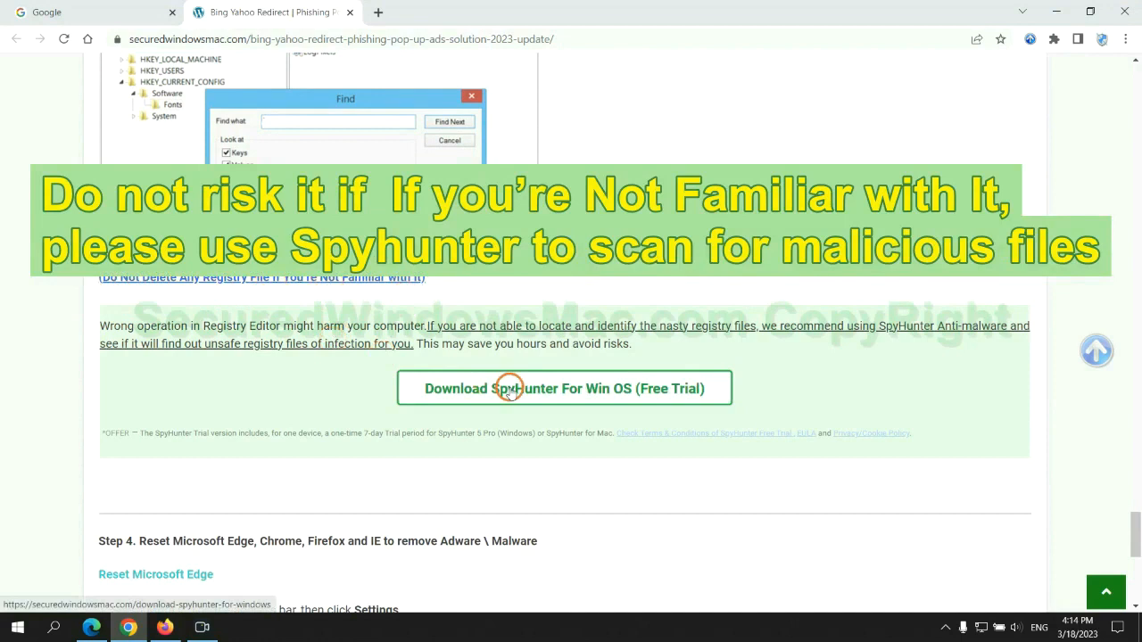
scroll("down", 3)
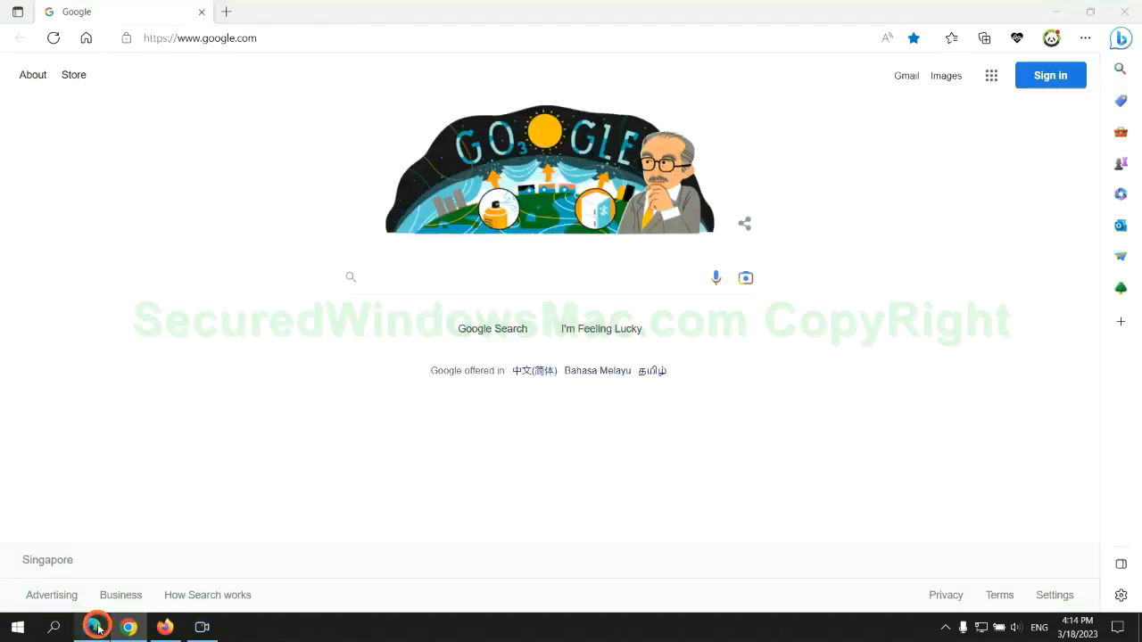
Reach Edge's Privacy, search, and services settings and begin choosing what browsing data to clear
left_click(1085, 40)
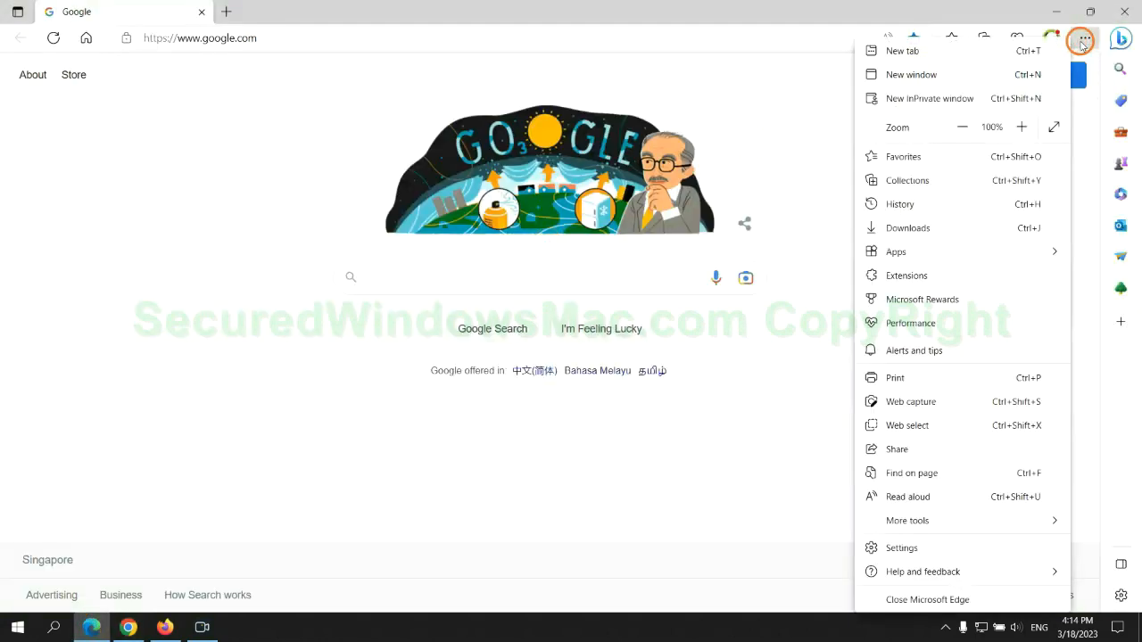
left_click(900, 546)
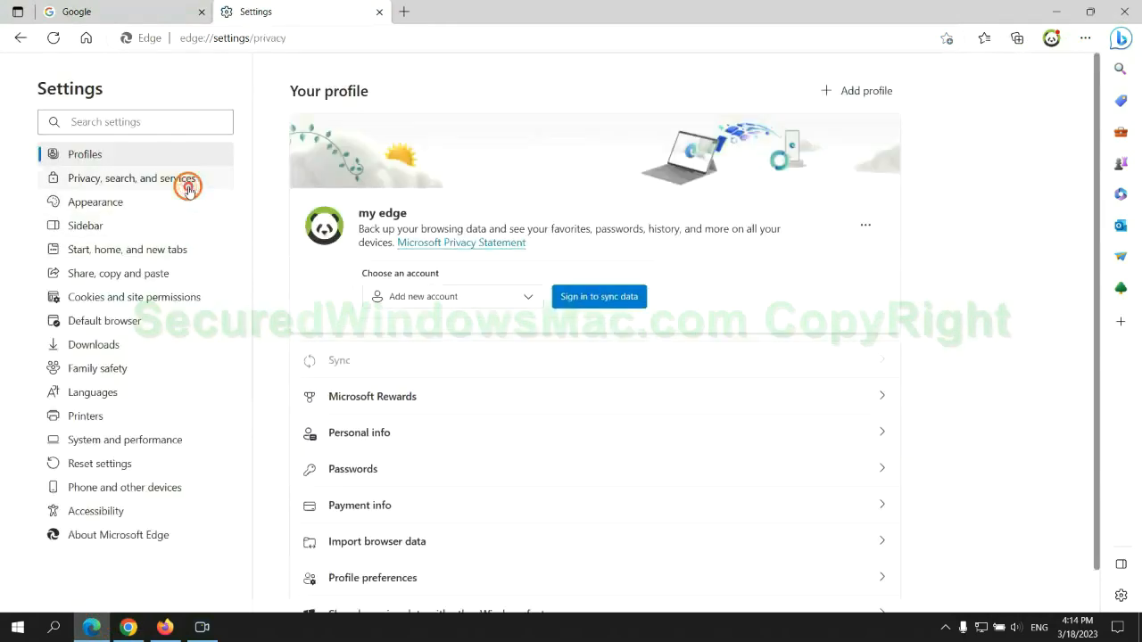
left_click(132, 179)
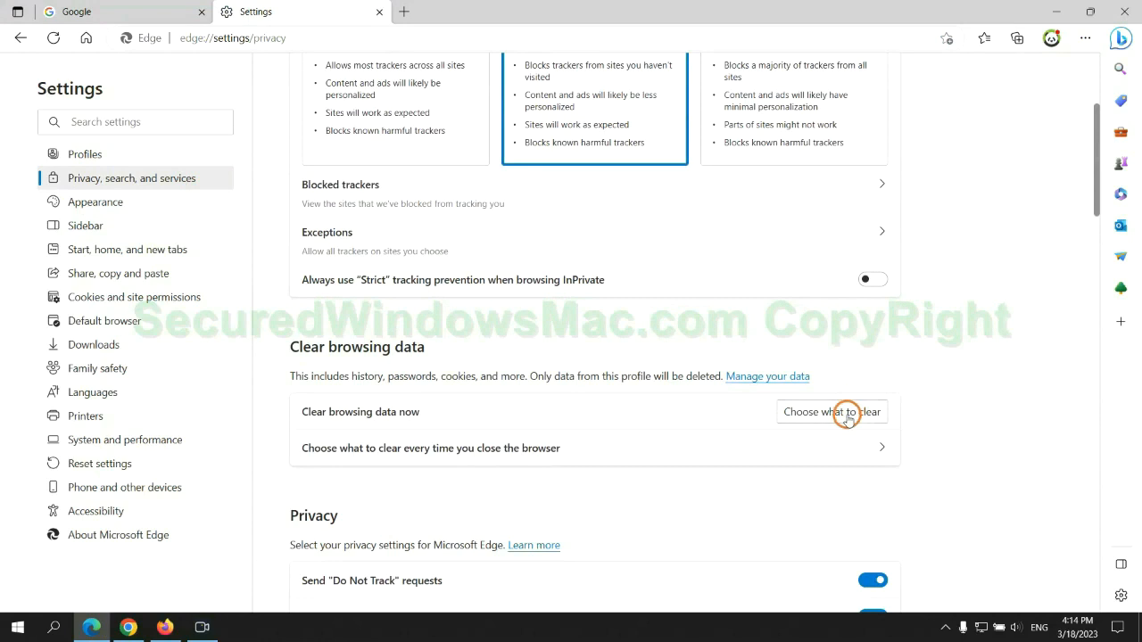
left_click(831, 410)
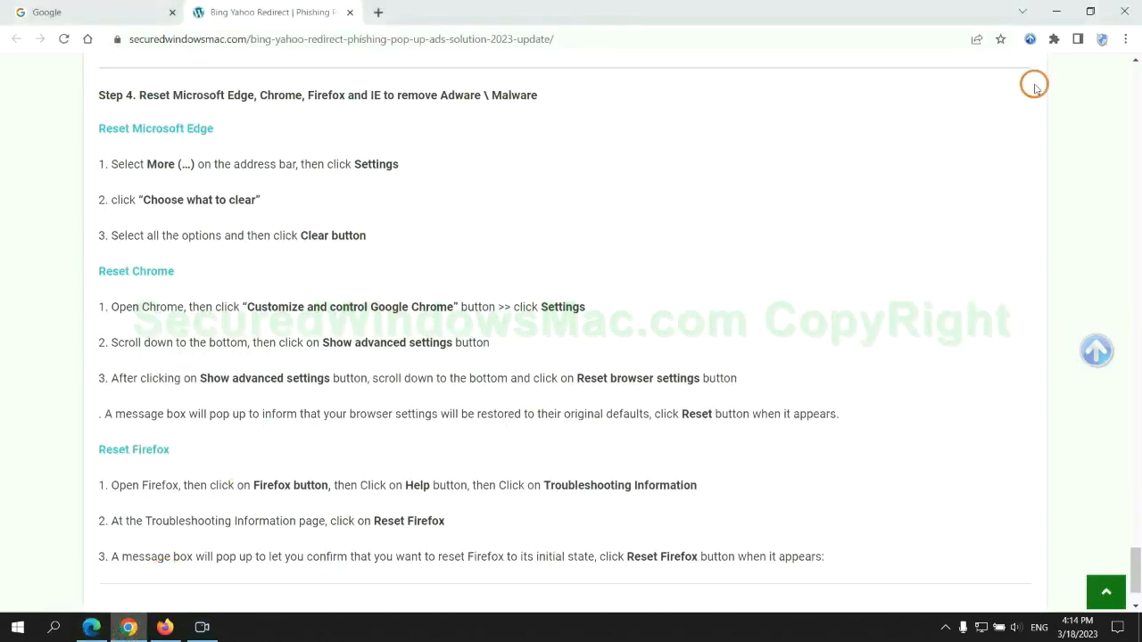
Search Chrome's settings for 'reset' to locate its reset options
left_click(1123, 39)
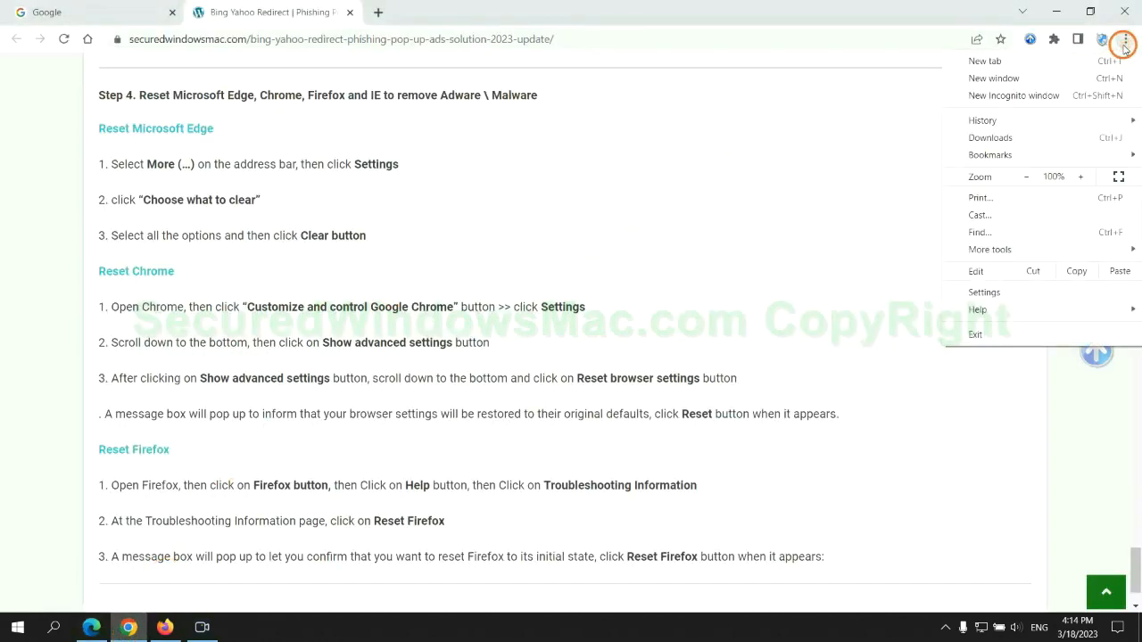
left_click(985, 292)
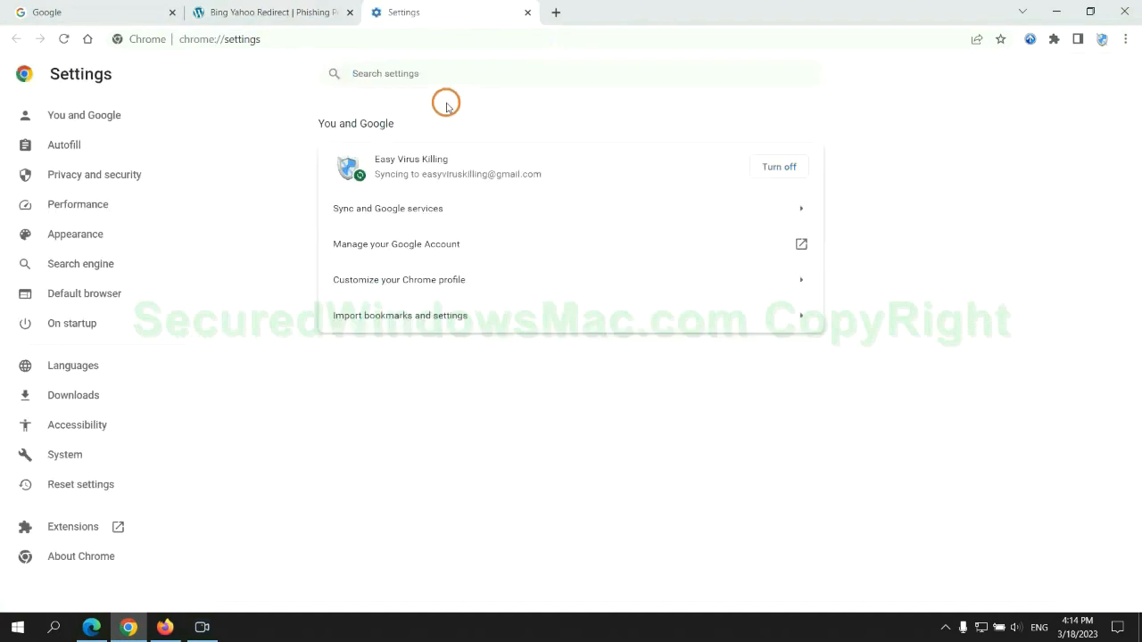
type("reset")
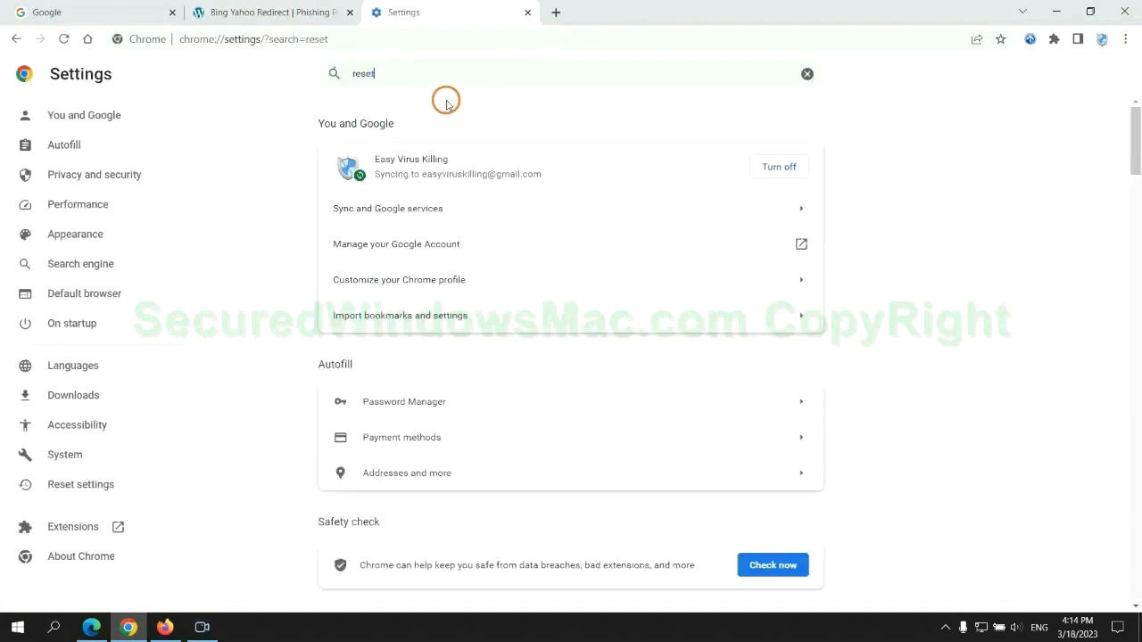
left_click(80, 483)
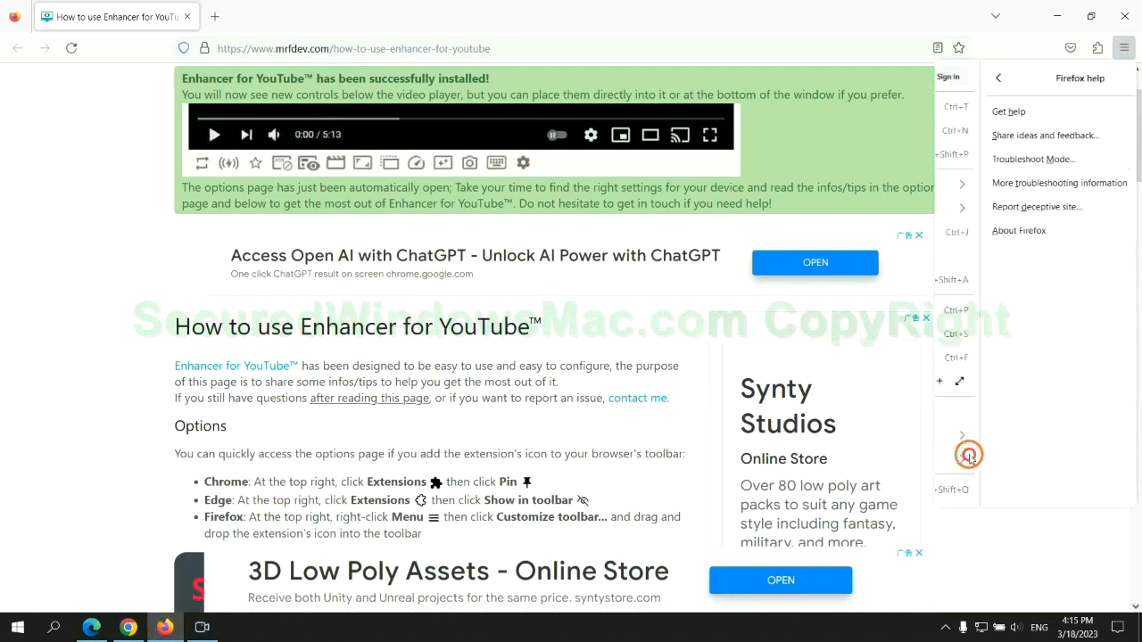
Bring up Firefox's Troubleshooting Information page and its Refresh Firefox confirmation
left_click(1060, 182)
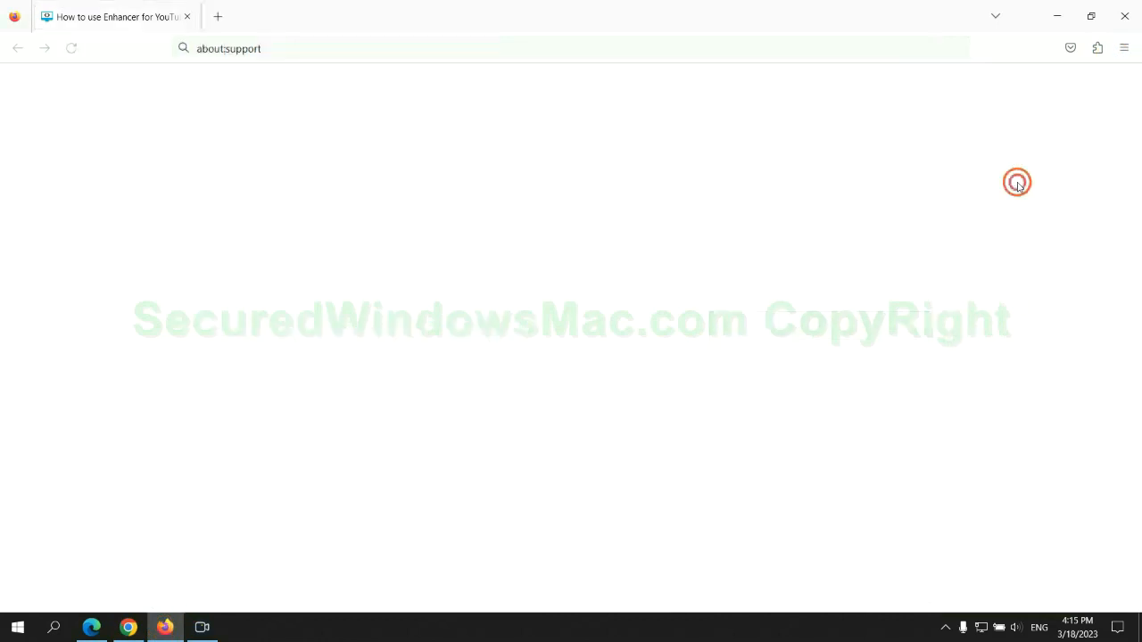
left_click(822, 172)
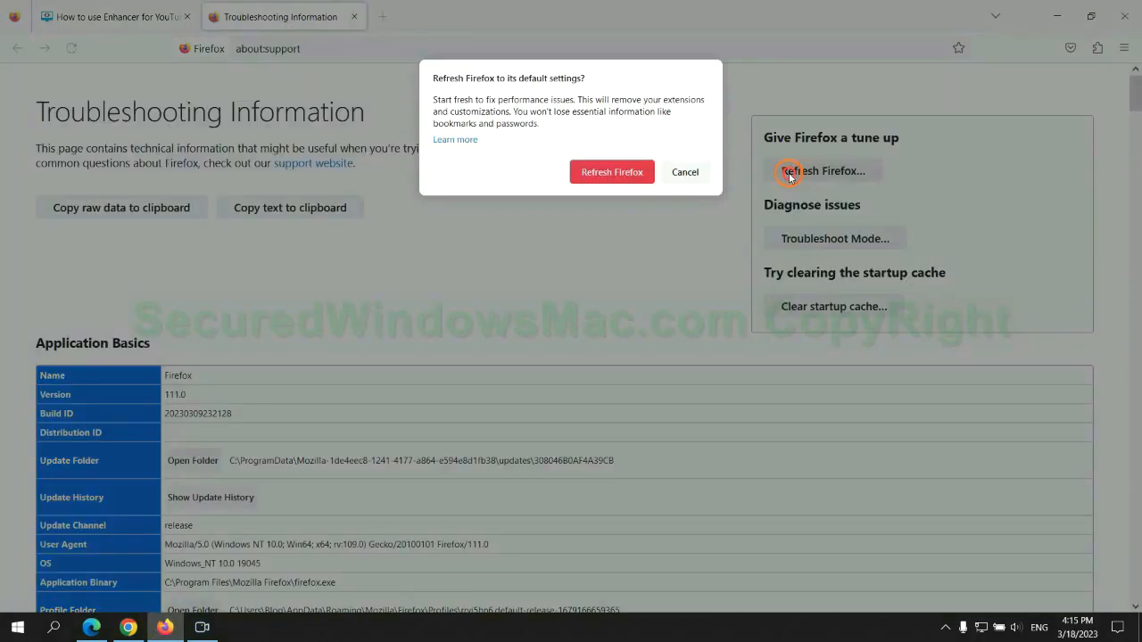